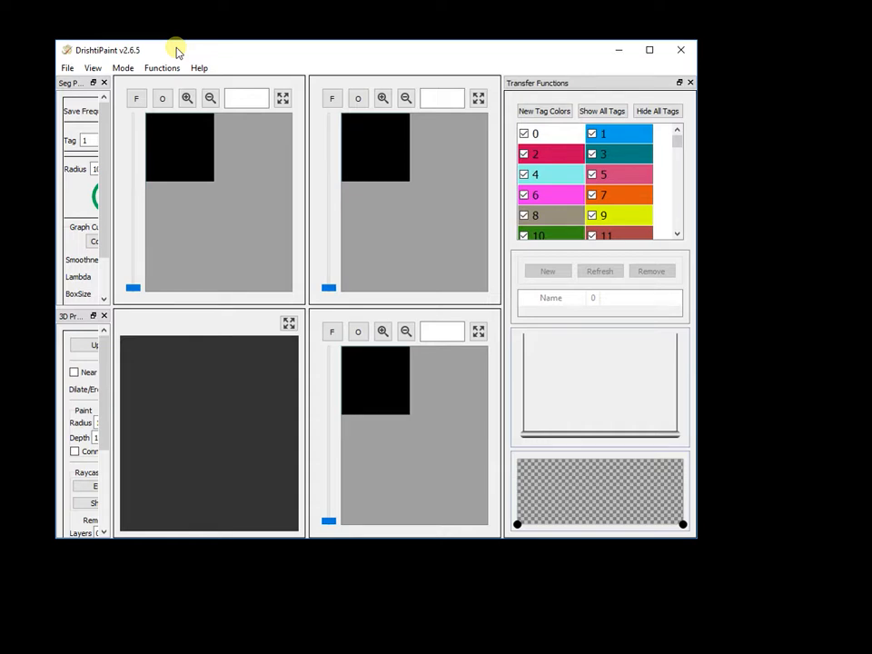
- Move the DrishtiPaint window to the top-left and maximize it
drag(177, 50, 140, 19)
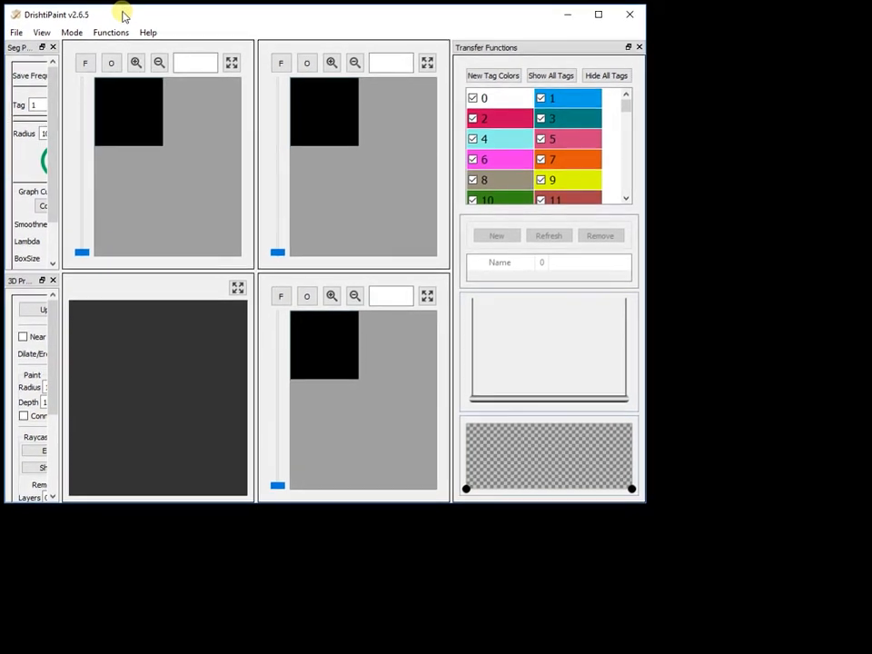
click(598, 15)
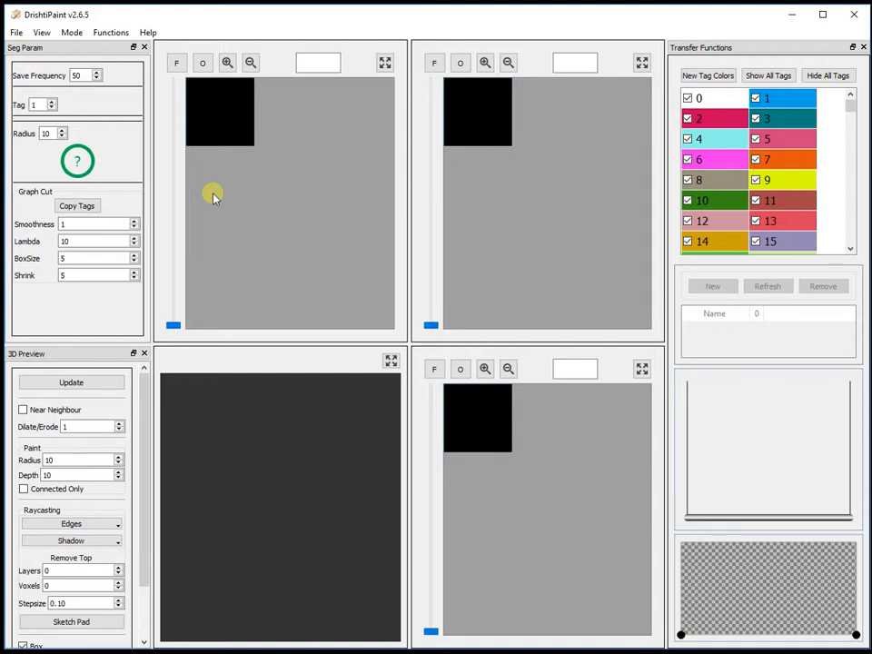
- Load maizerootcrown.pvl.nc from the MaizeB73RootCrown folder into DrishtiPaint
click(110, 31)
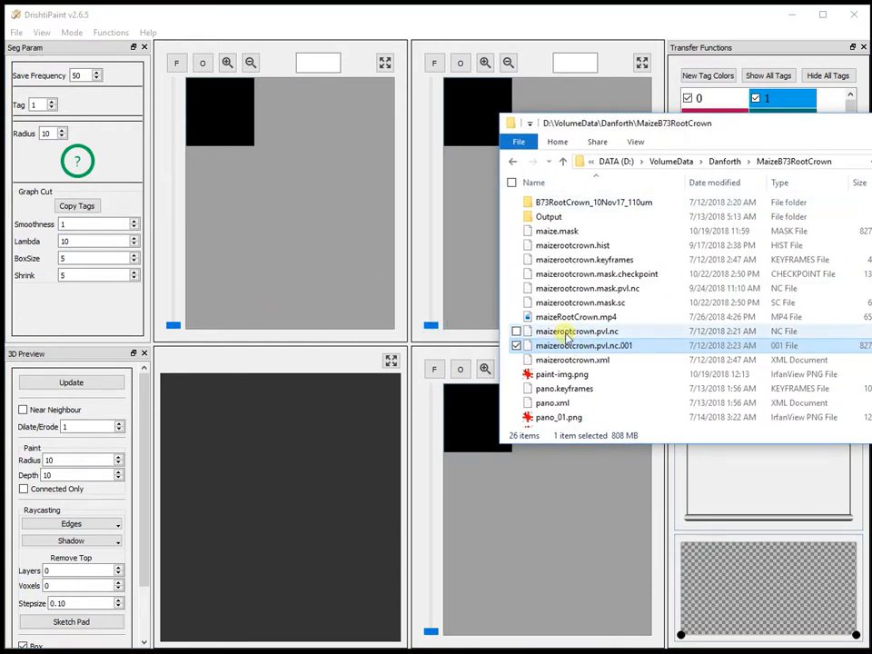
double_click(575, 331)
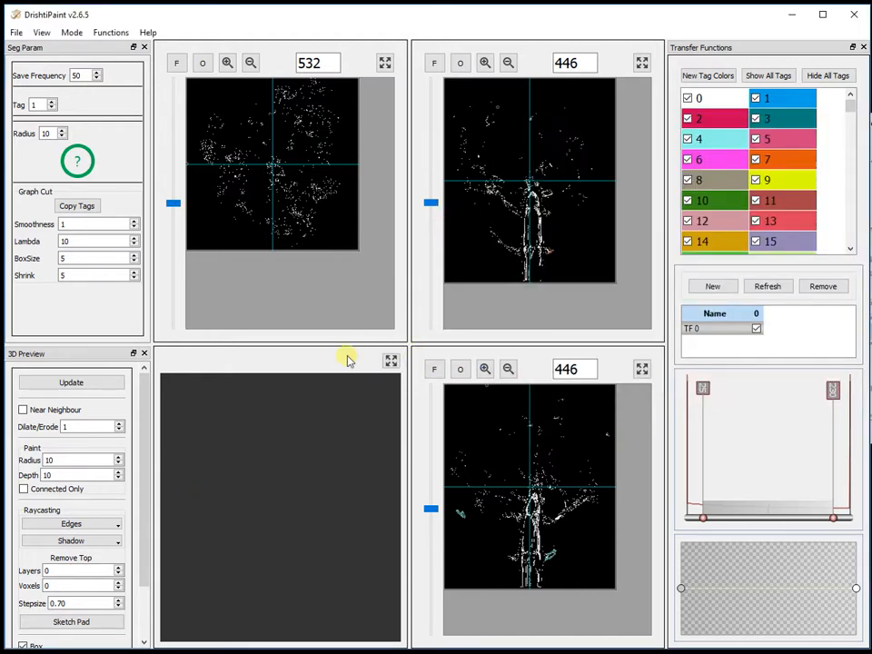
- Render the root crown in the 3D Preview and enlarge the preview panel
click(71, 381)
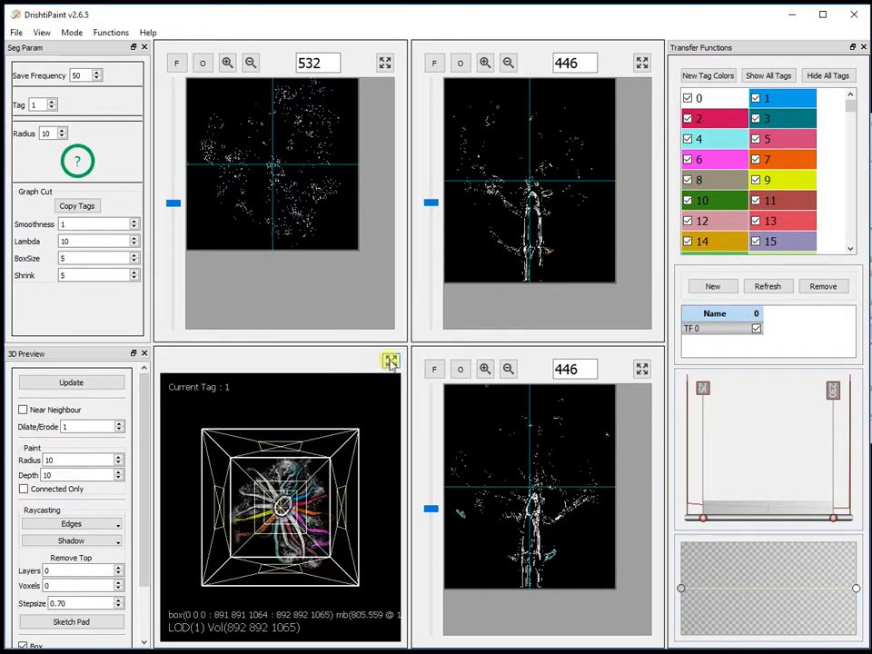
click(392, 359)
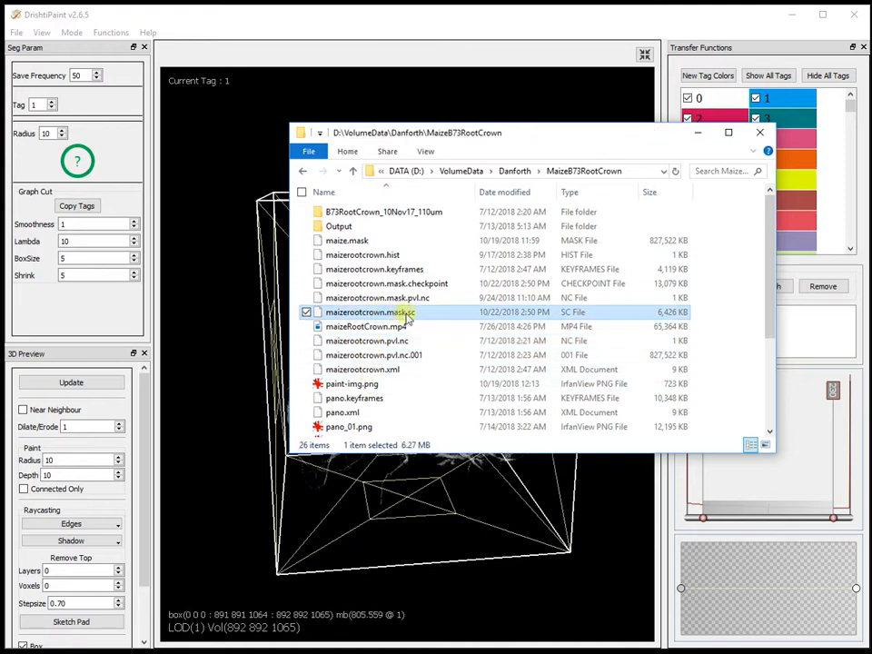
mouse_move(409, 313)
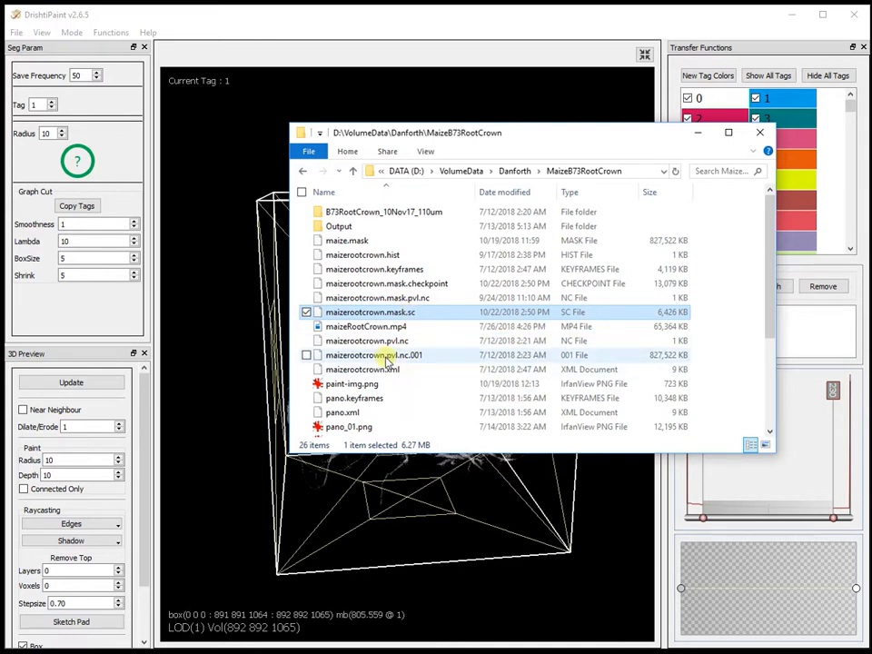
mouse_move(649, 362)
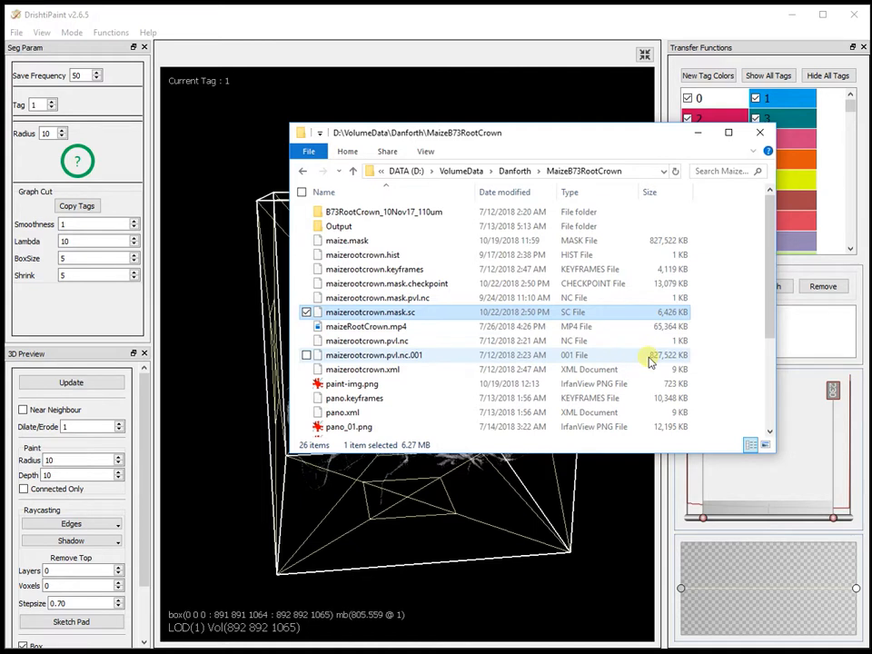
mouse_move(677, 363)
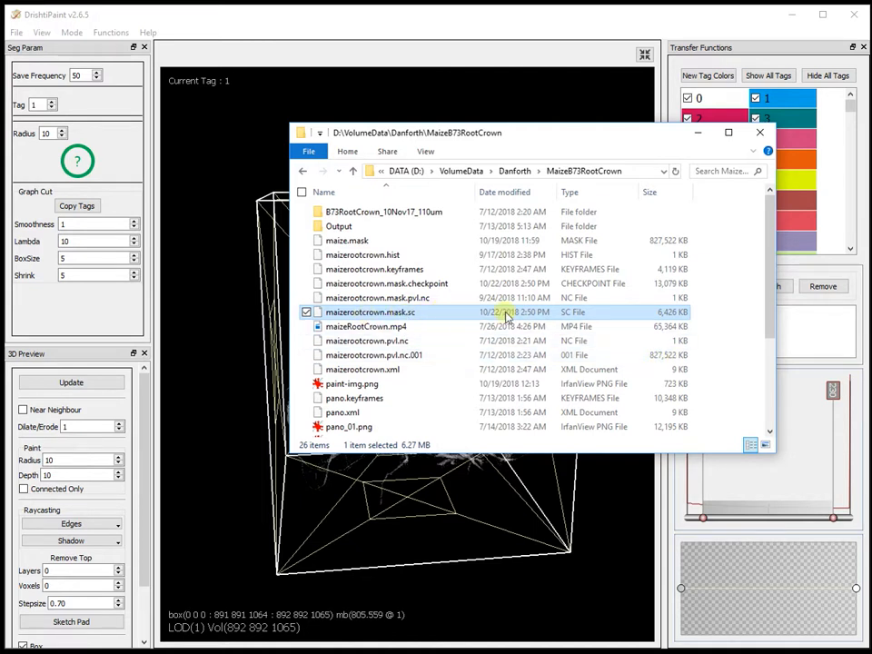
mouse_move(669, 312)
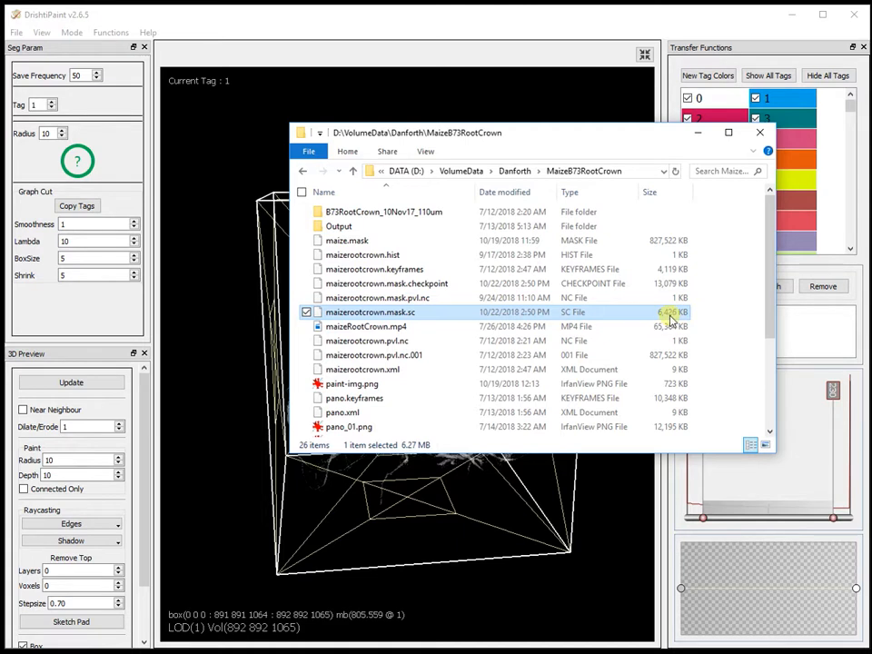
mouse_move(668, 316)
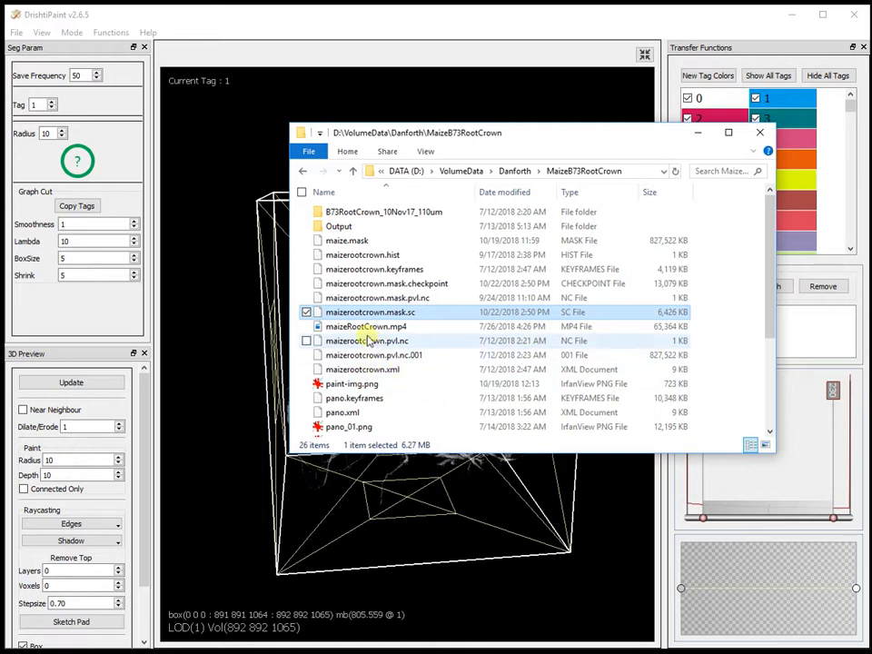
- Select the 808 MB maize.mask file in the data folder
click(346, 240)
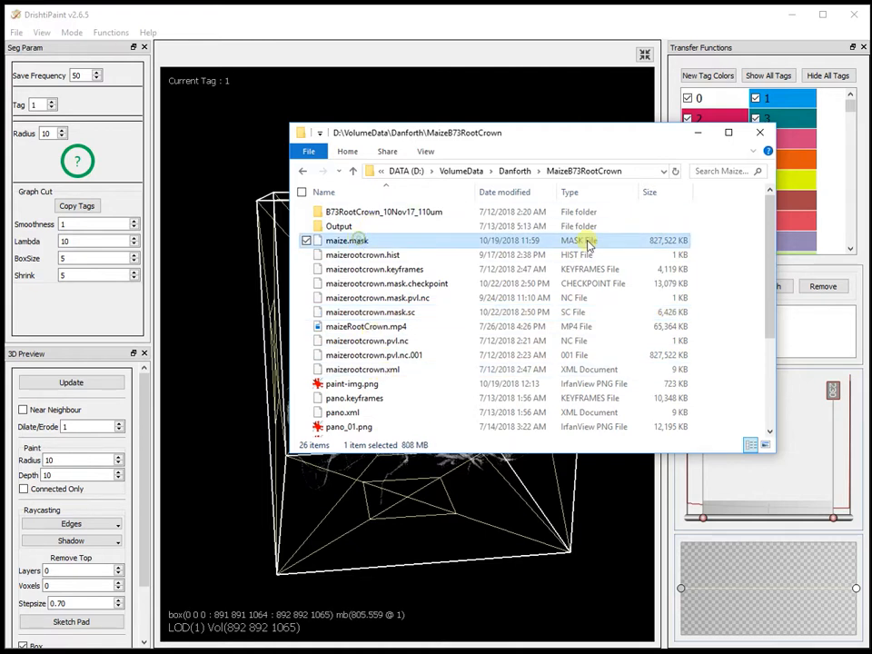
mouse_move(670, 245)
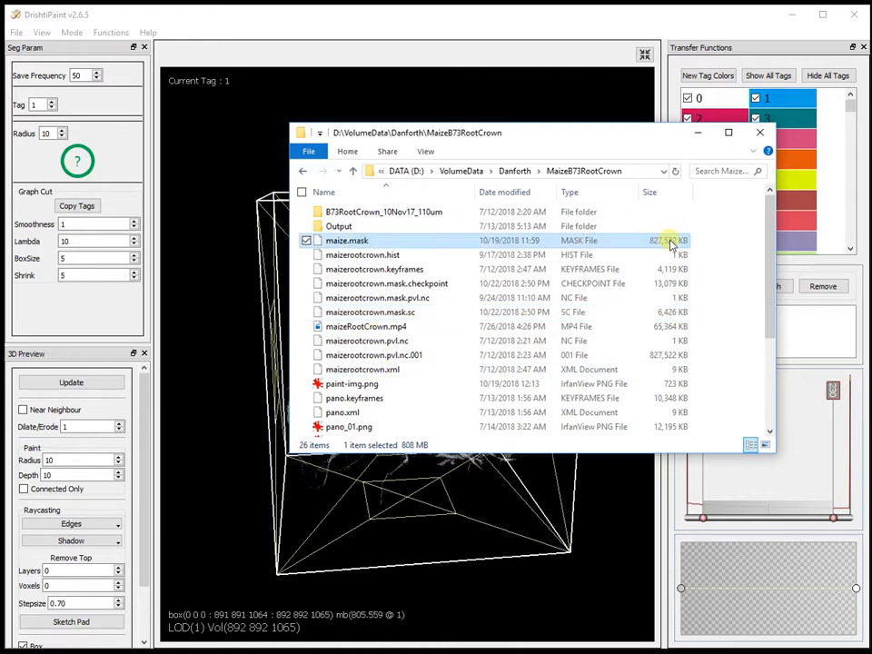
mouse_move(364, 369)
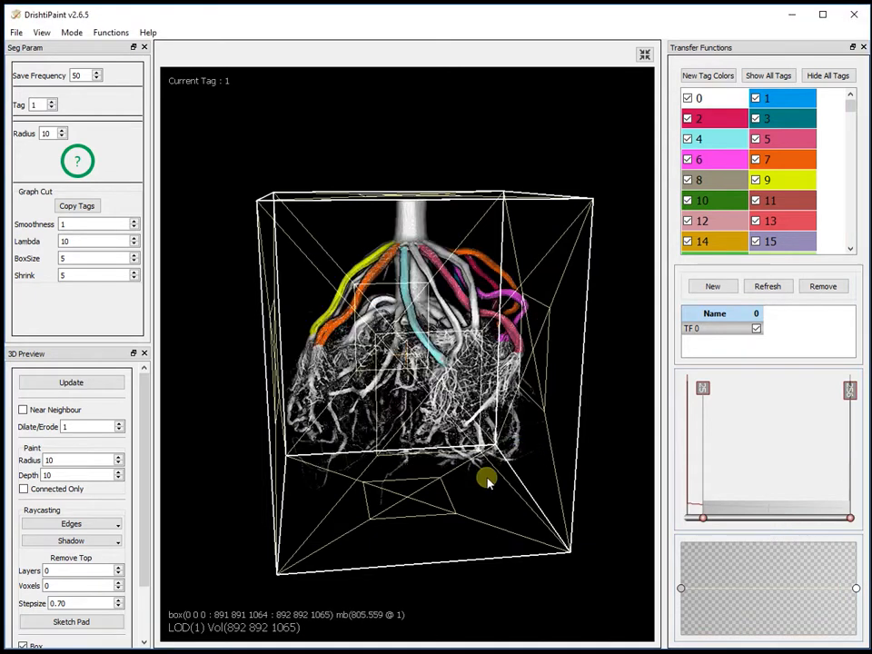
- Export the tagged volume with File > Export .mask
click(15, 31)
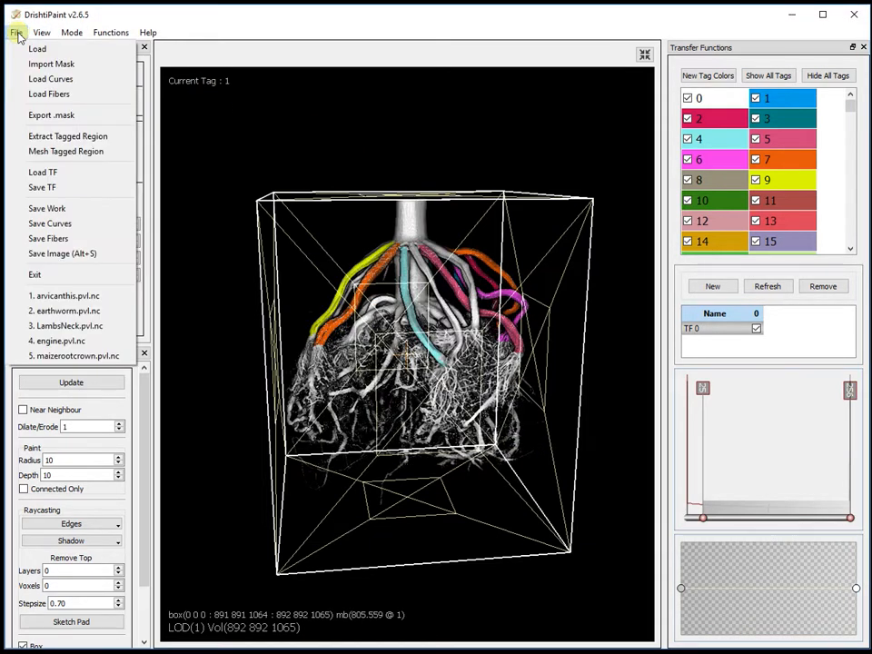
mouse_move(51, 115)
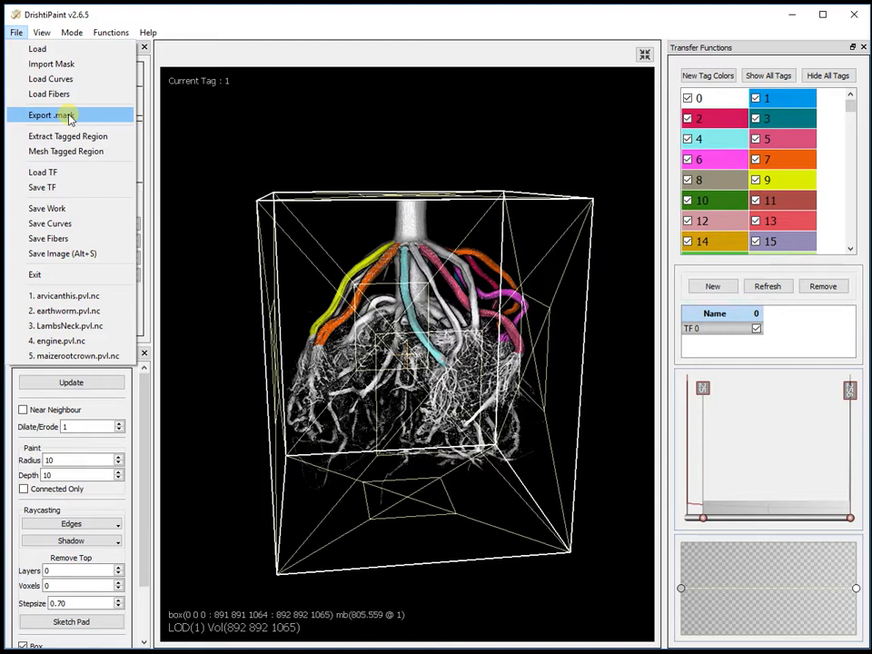
click(55, 115)
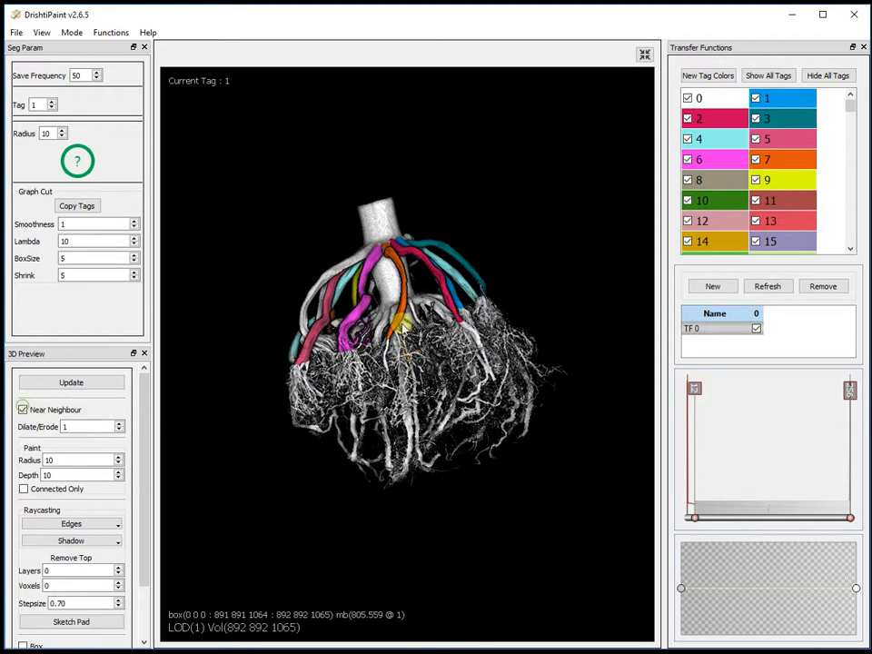
mouse_move(457, 198)
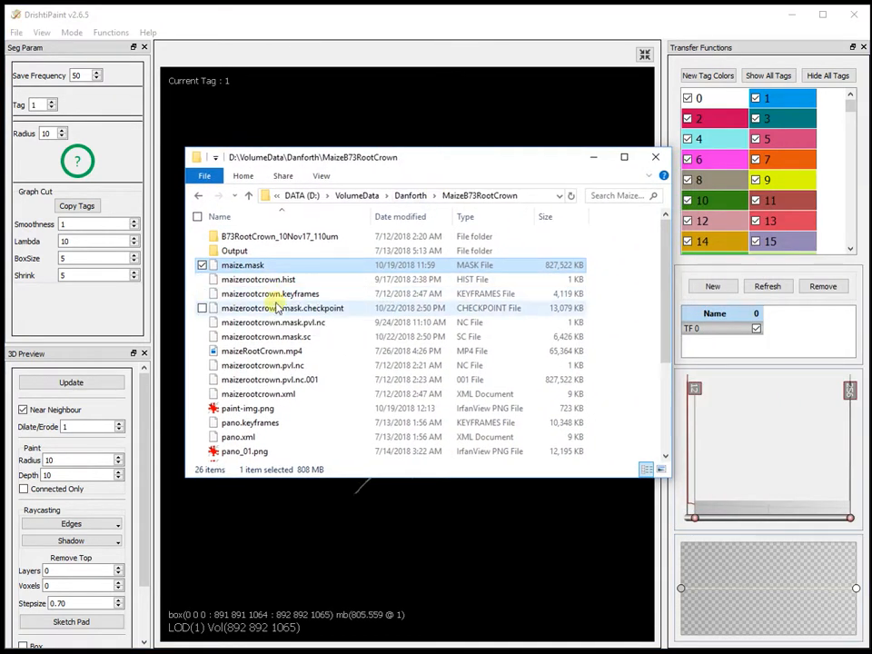
- Select maizerootcrown.mask.checkpoint in the data folder
click(282, 308)
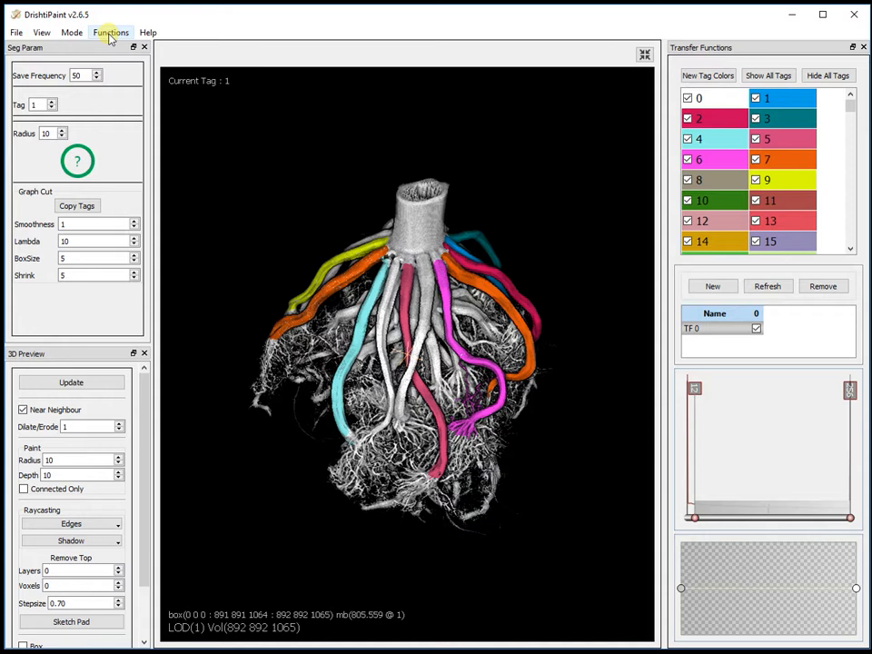
- Open the Functions menu, dismiss it, then reopen it
click(111, 32)
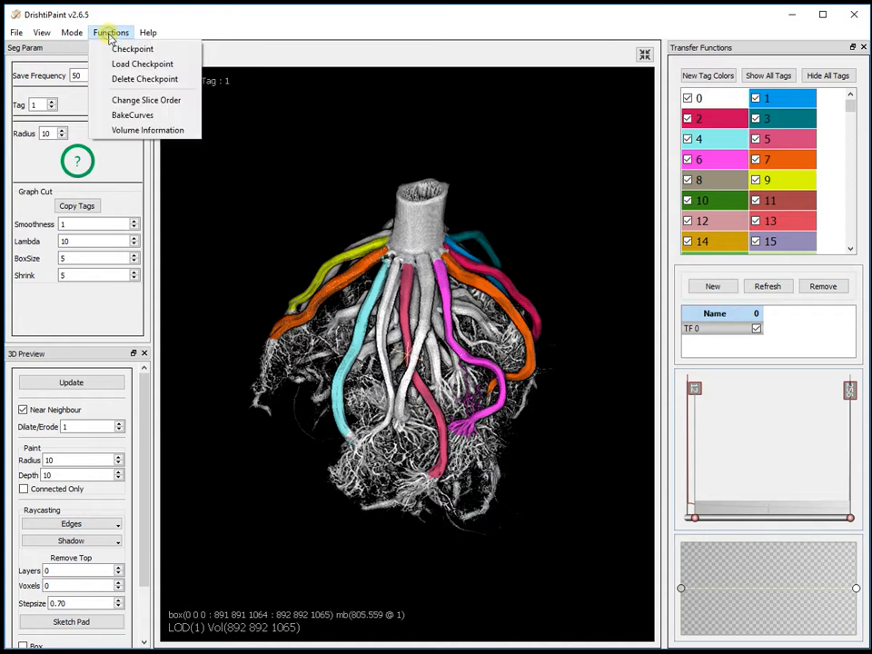
mouse_move(131, 48)
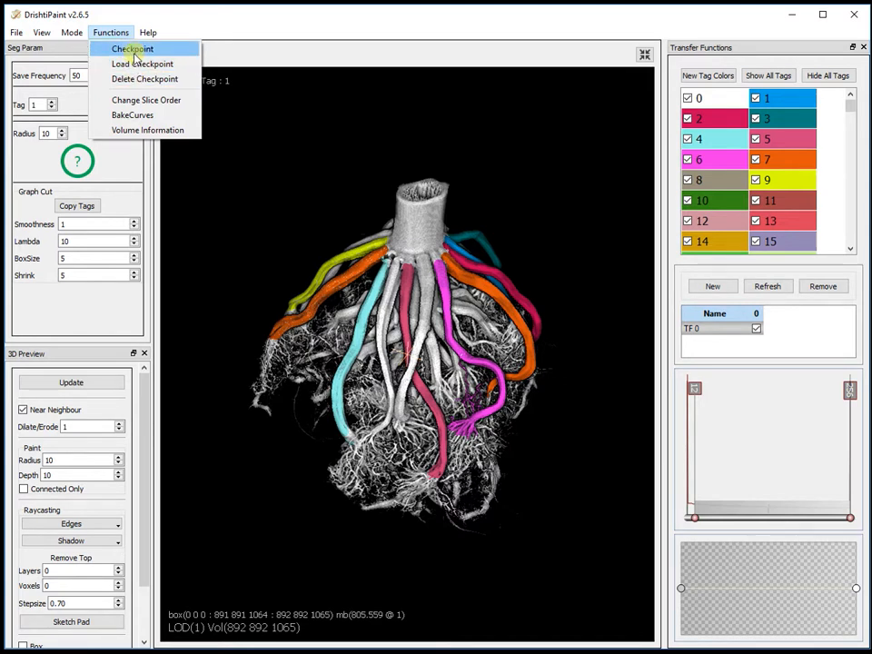
mouse_move(143, 78)
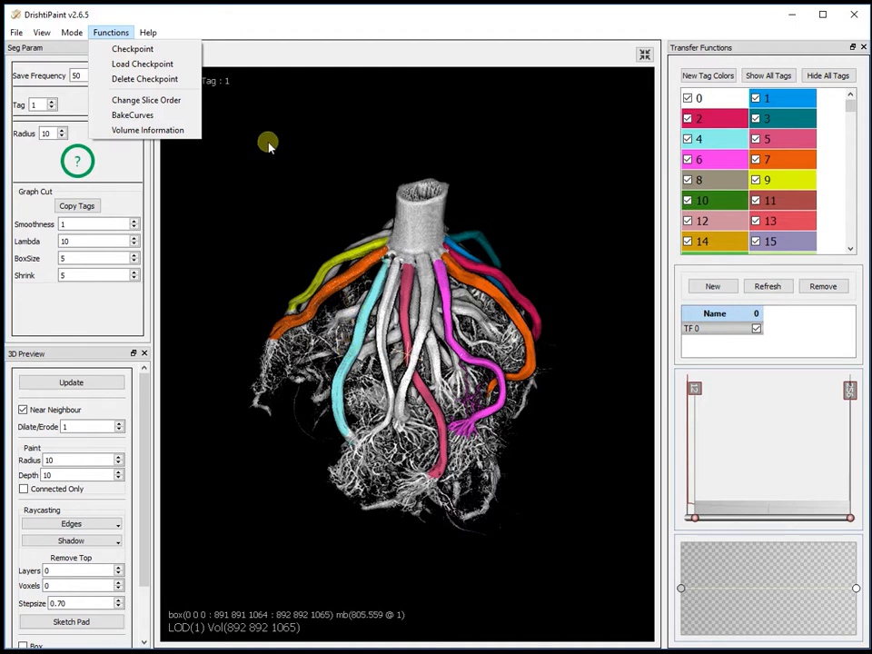
click(132, 48)
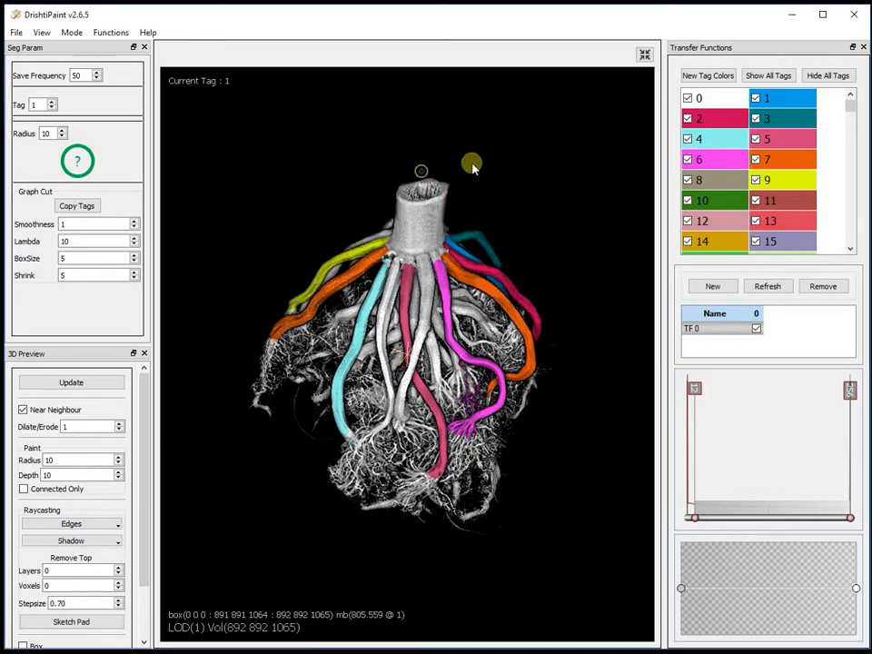
click(110, 32)
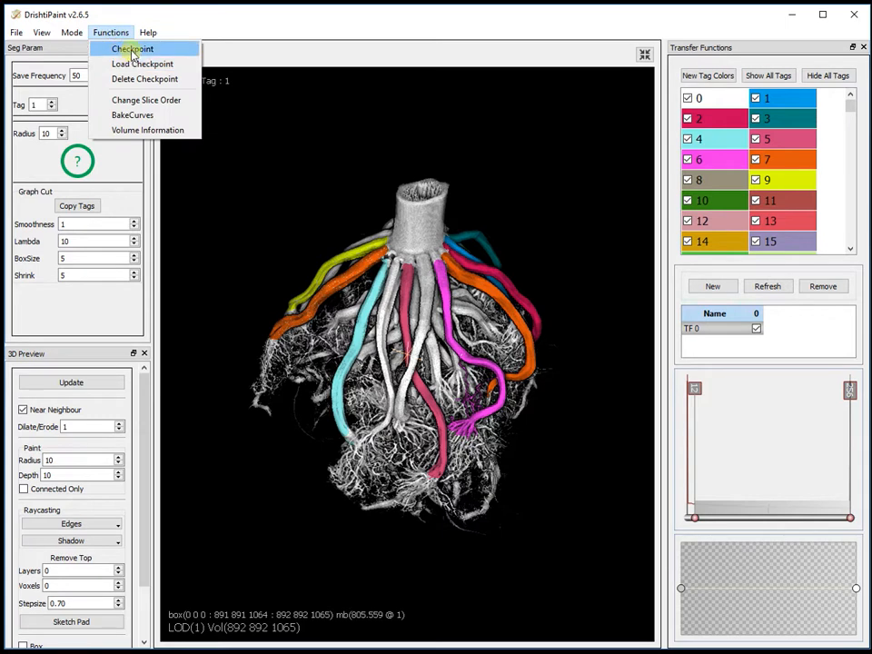
- Save a checkpoint described as 'latest' and acknowledge the saved notice
click(133, 48)
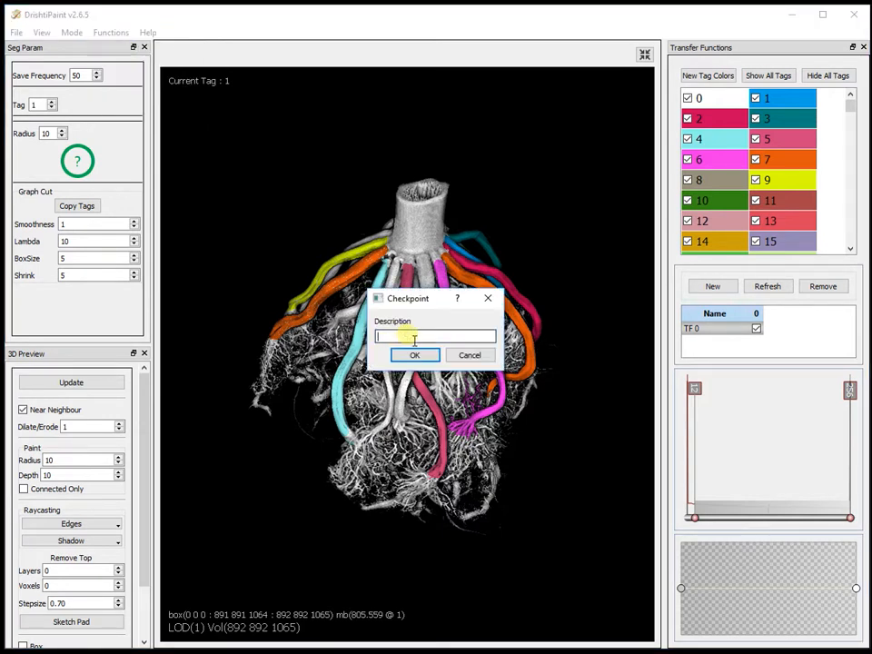
text(latest)
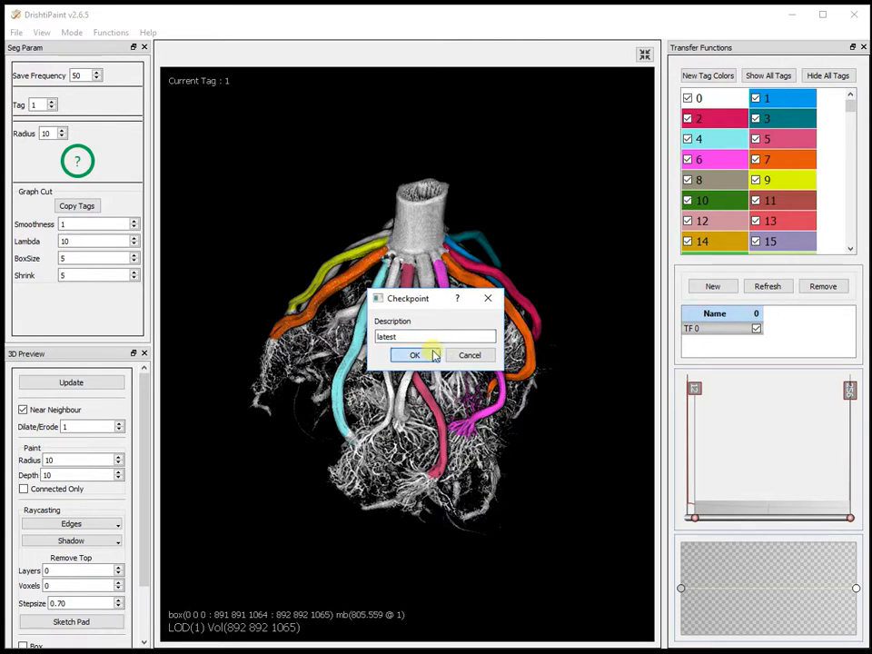
click(414, 355)
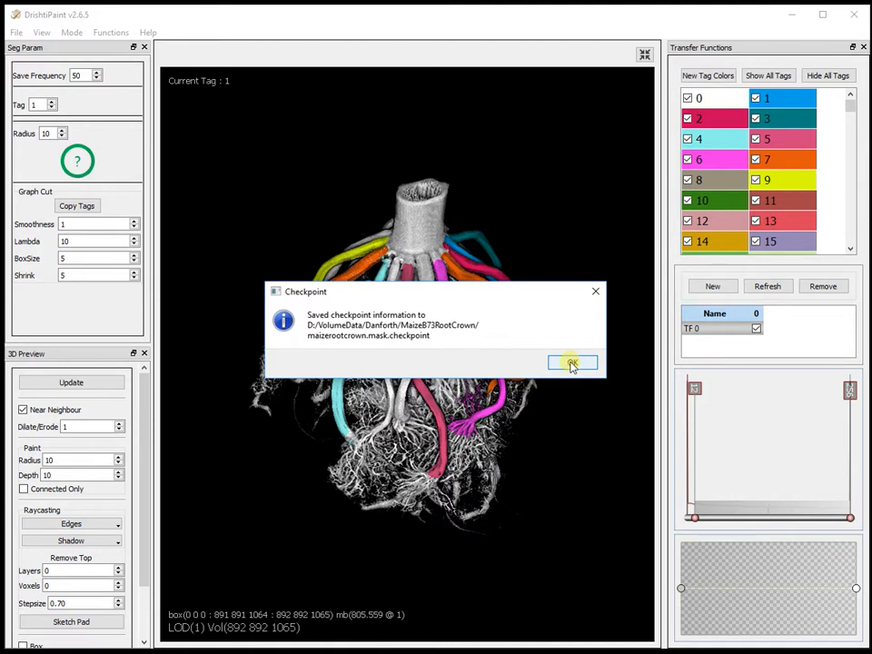
click(573, 363)
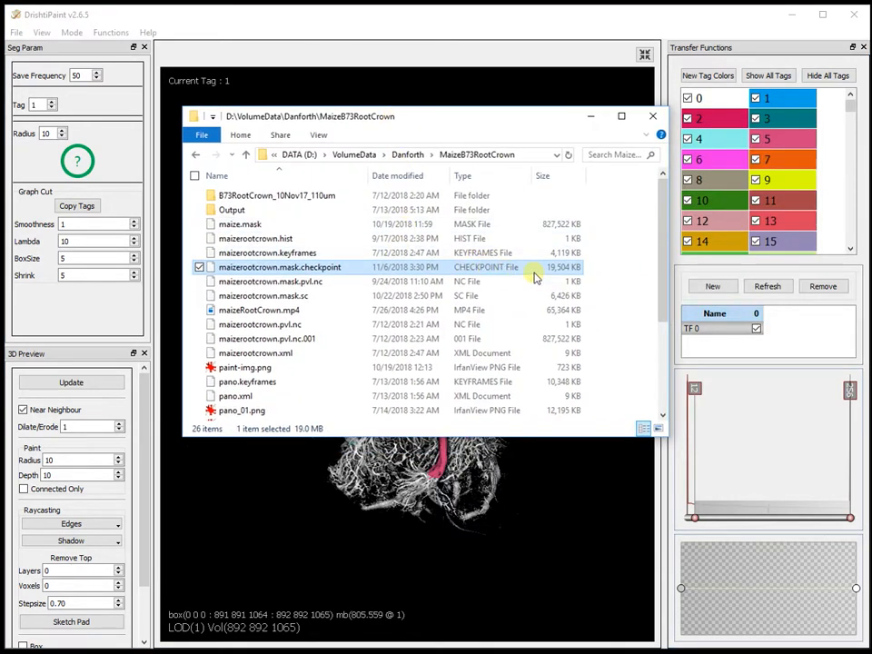
mouse_move(564, 277)
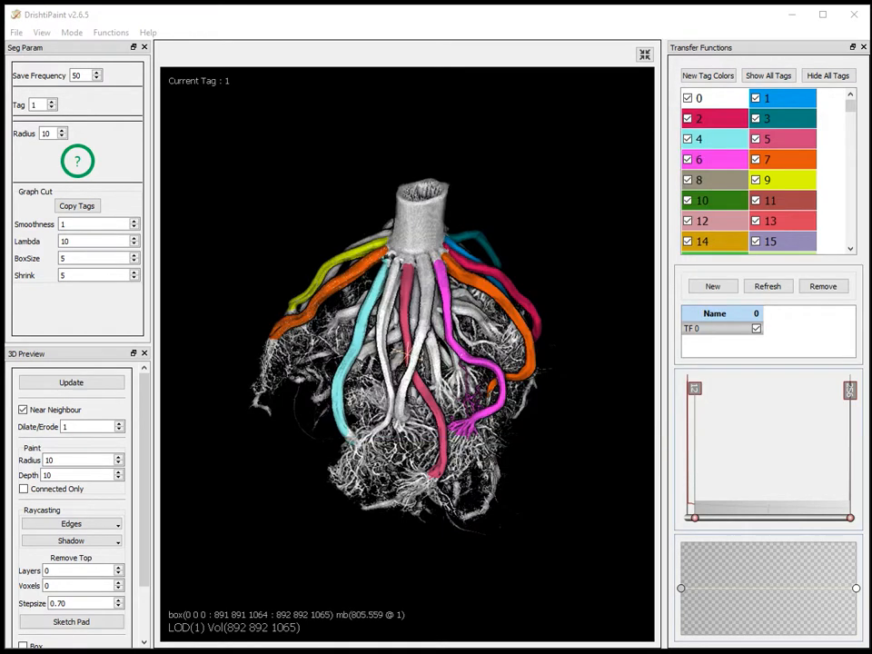
- Load the checkpoint via Functions > Load Checkpoint, accepting the default subsampling level
click(110, 32)
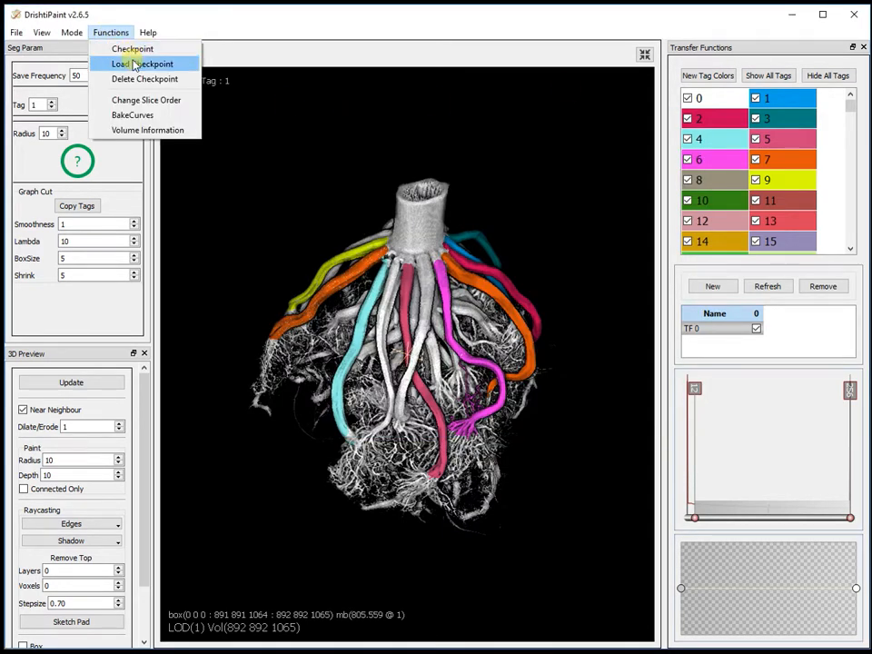
click(144, 64)
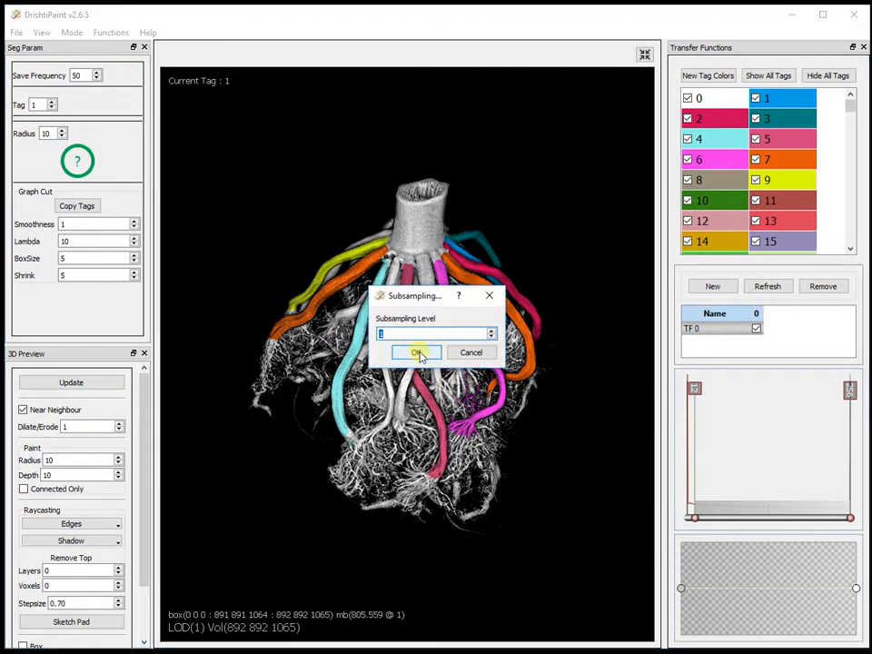
click(416, 352)
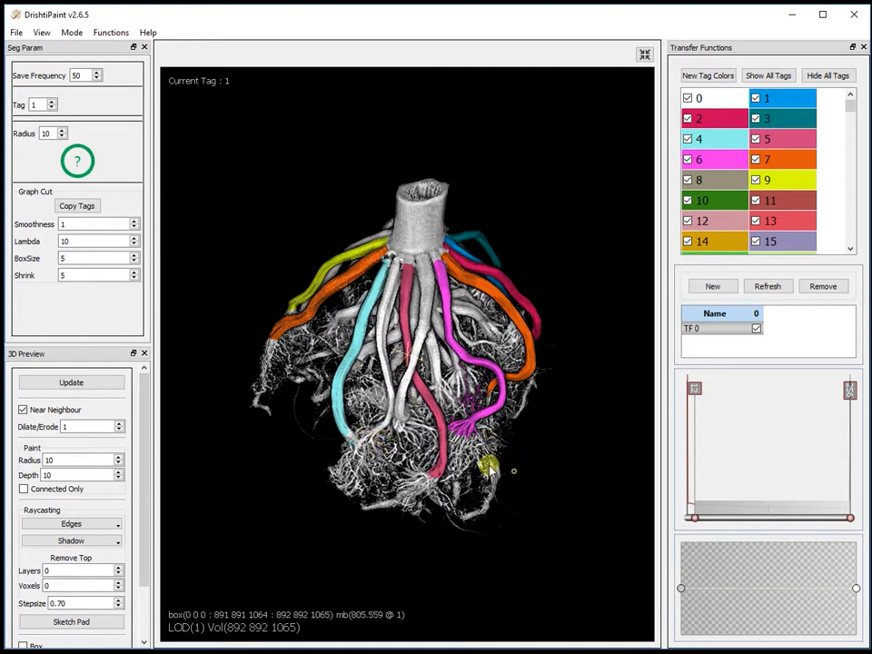
drag(491, 469, 463, 364)
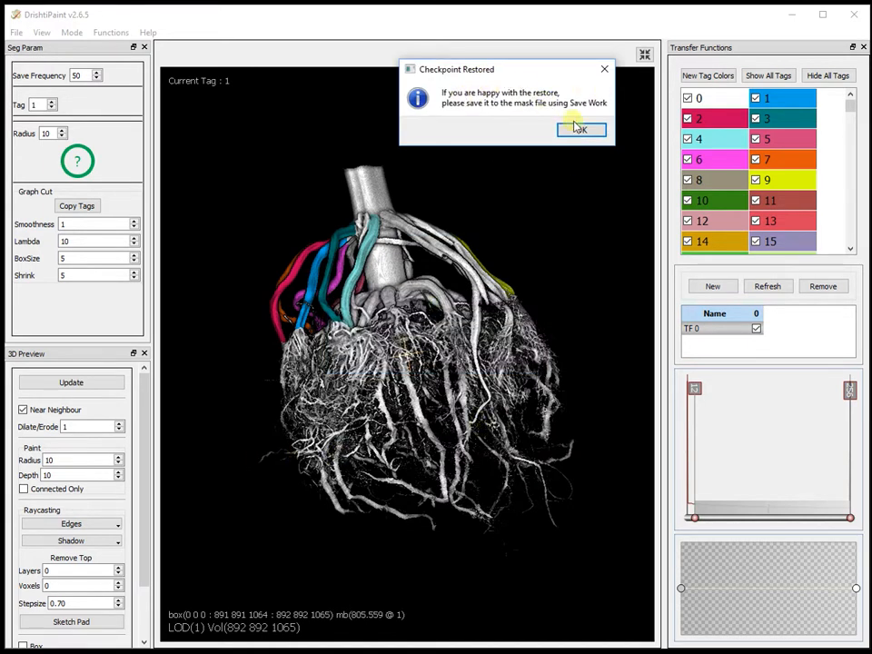
click(582, 129)
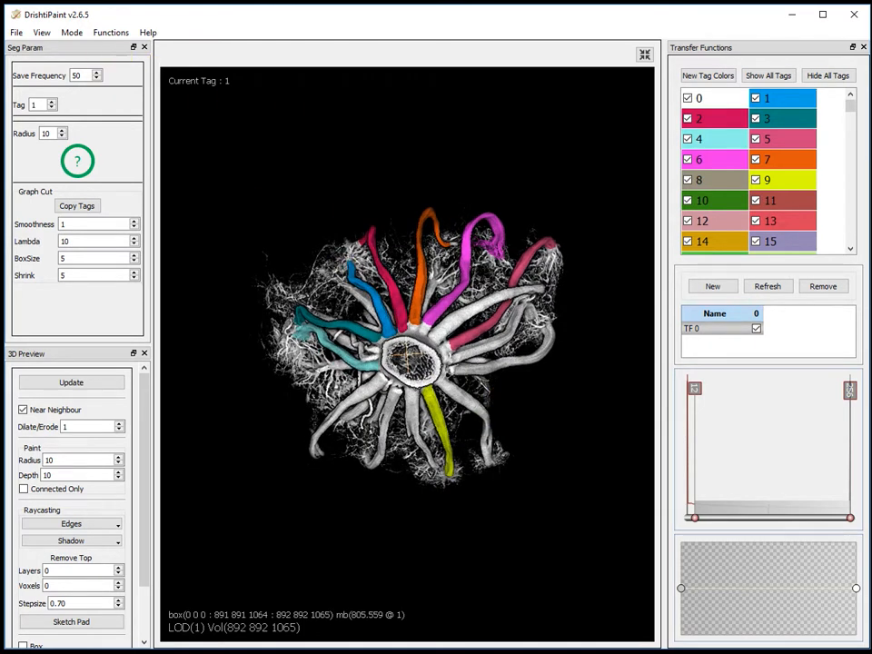
- Click in the view and reopen the Functions menu
click(15, 31)
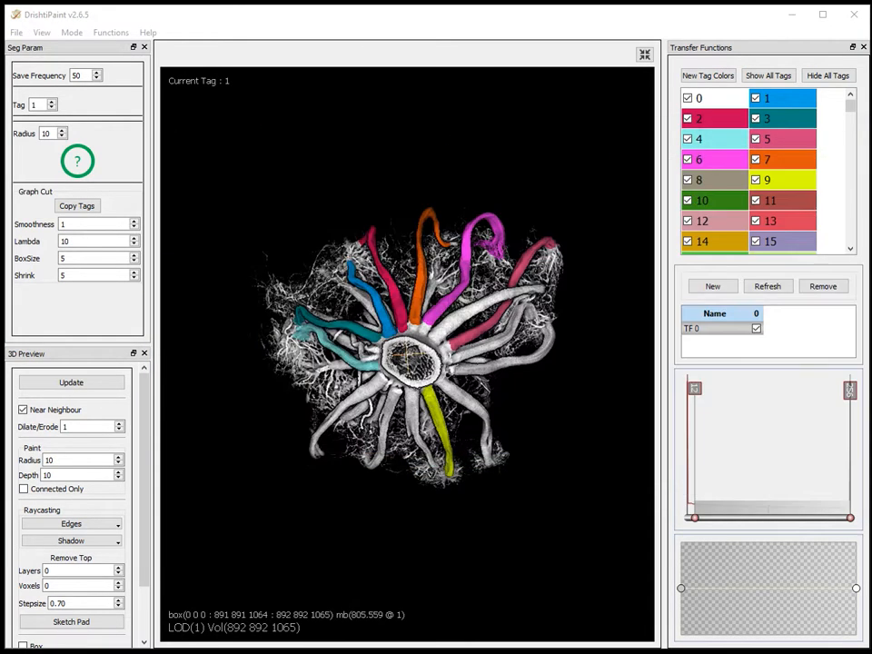
click(110, 32)
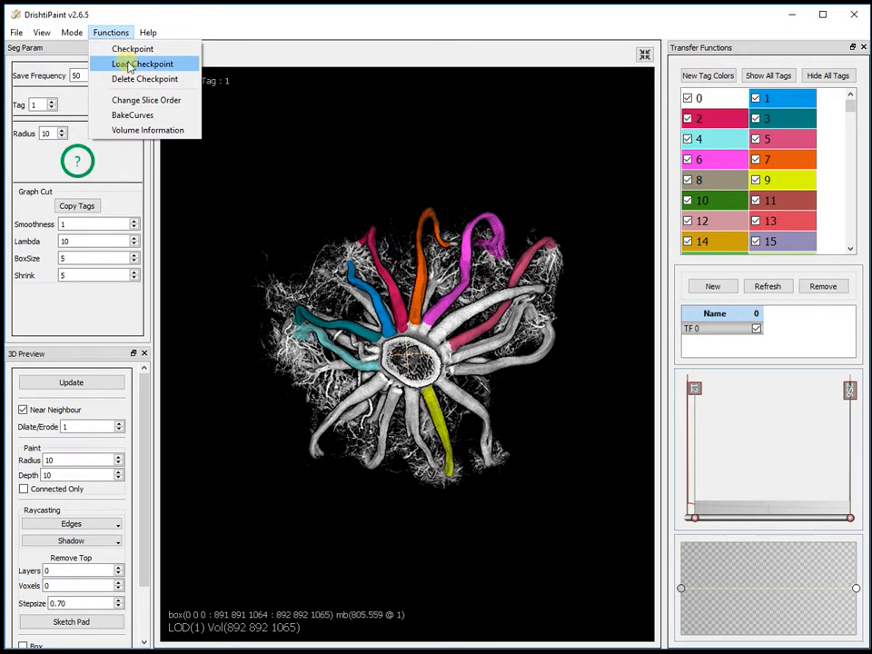
- Reload the checkpoint, accepting the default subsampling level
click(142, 63)
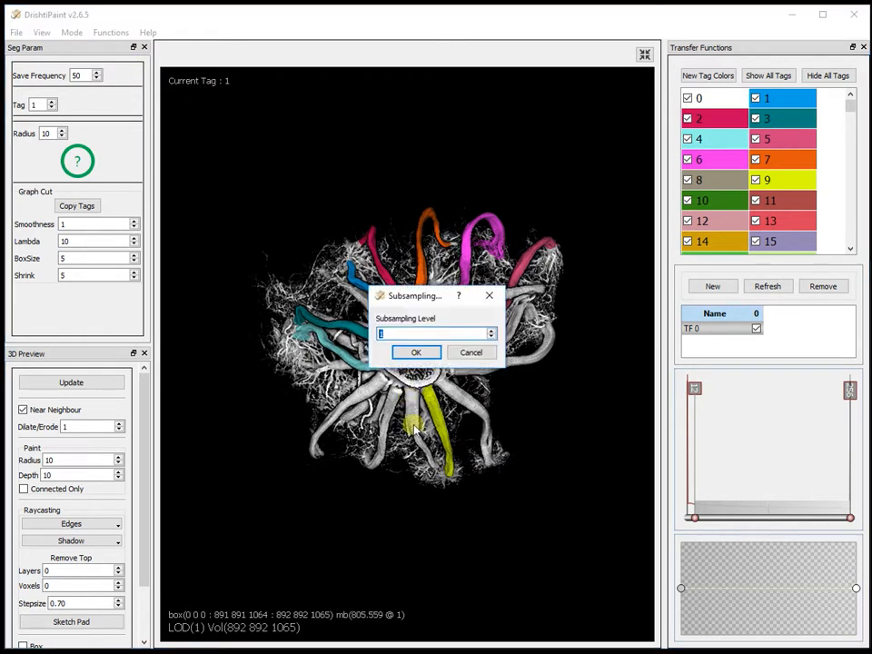
click(417, 353)
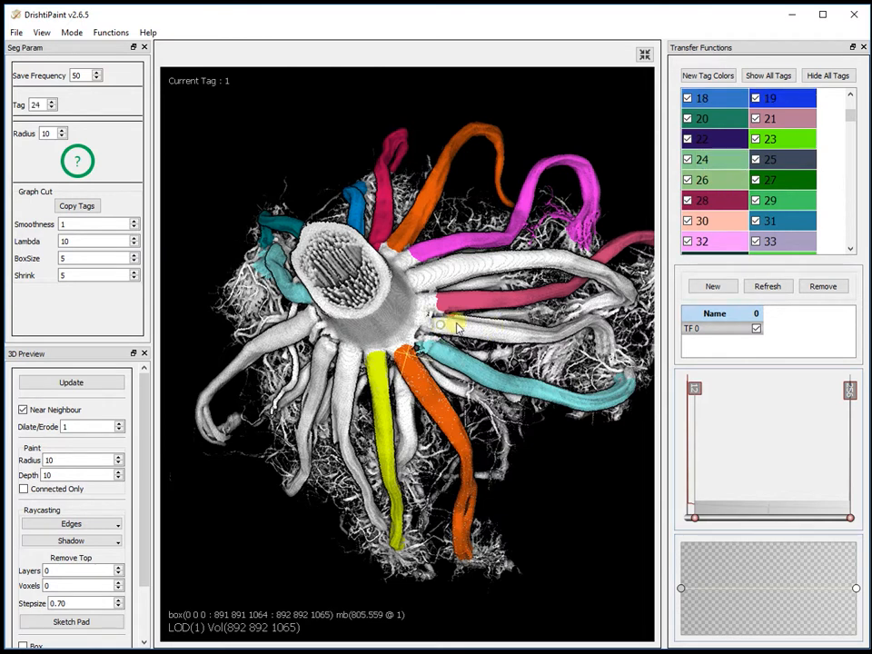
- Paint the root between the pink and cyan roots light green with tag 24, then pivot on it
click(439, 325)
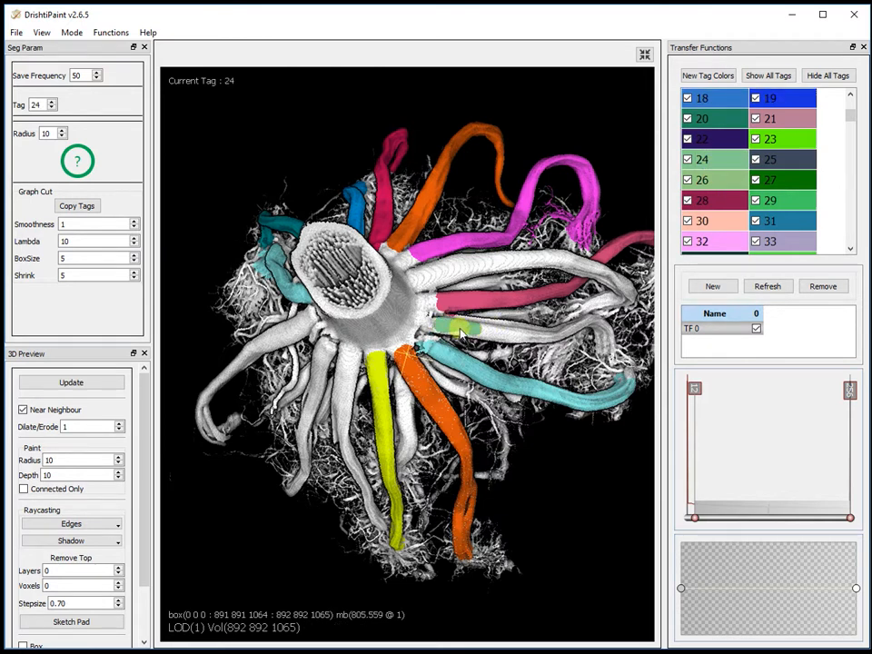
drag(464, 335, 545, 340)
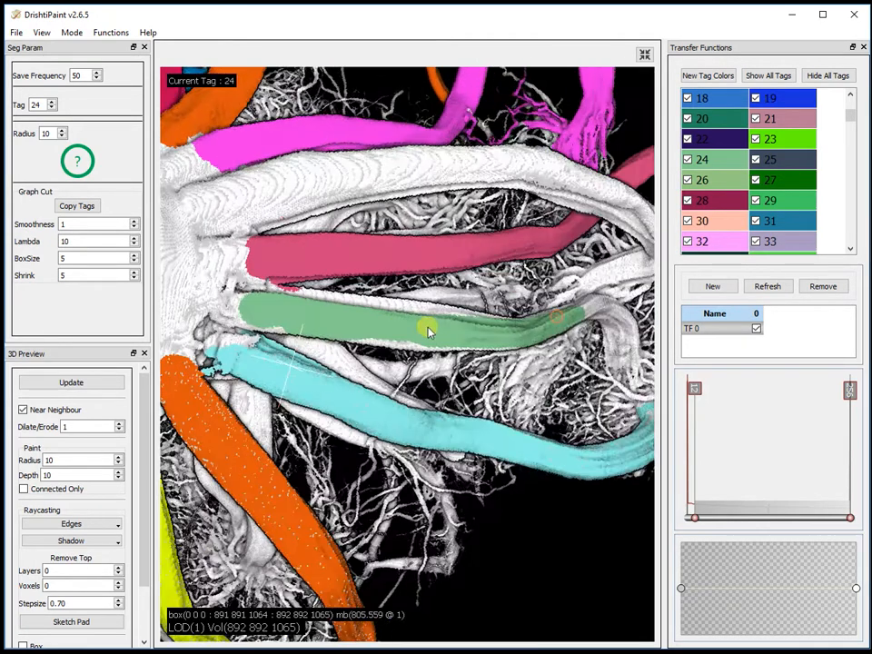
drag(427, 332, 290, 482)
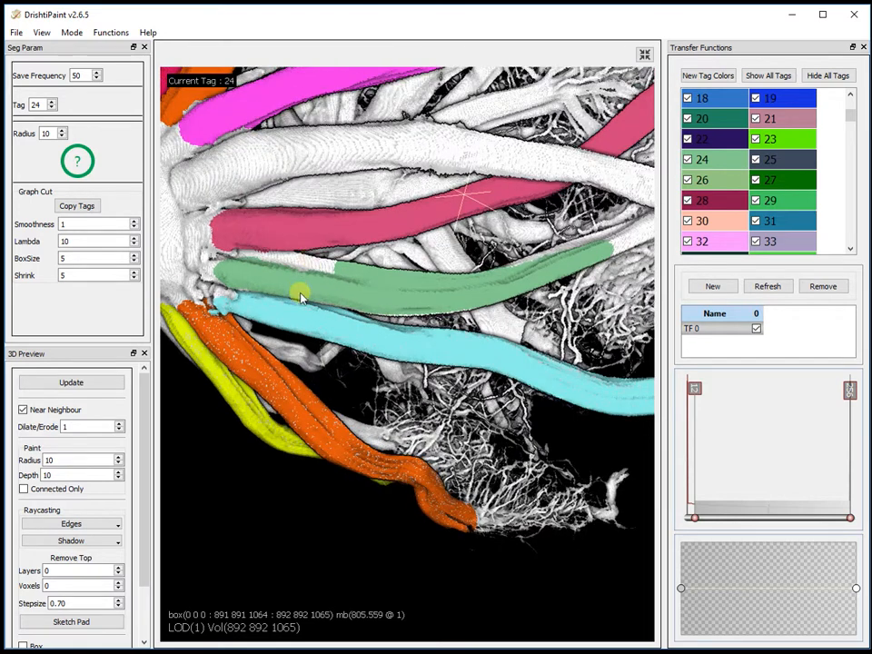
click(300, 295)
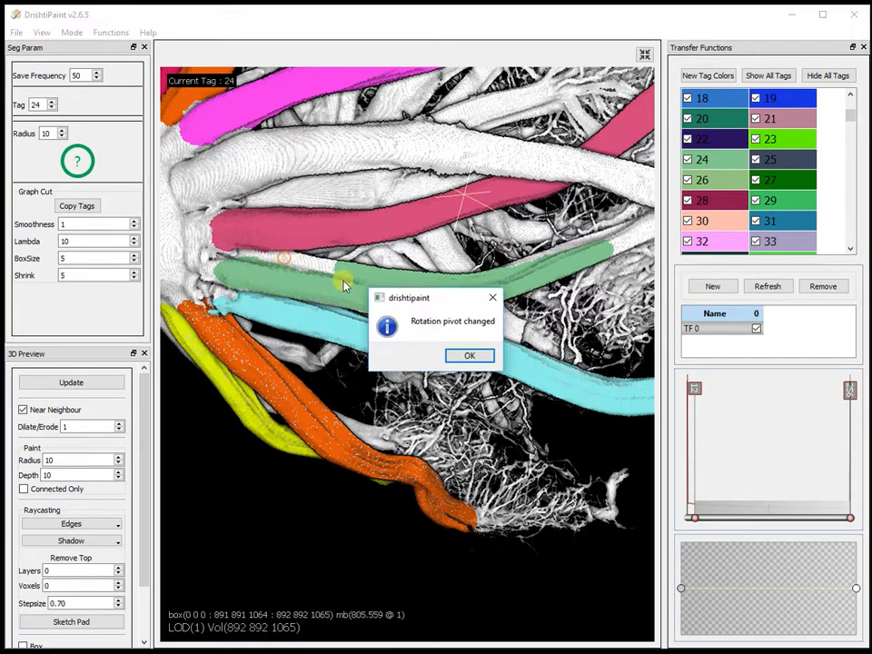
- Acknowledge three rotation-pivot change notices and drag in the 3D view
click(470, 355)
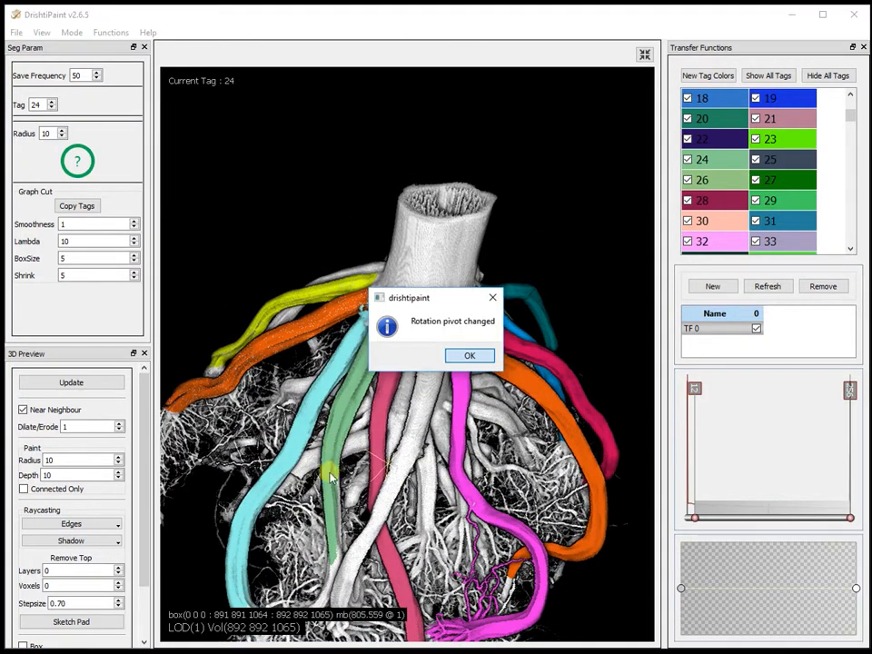
click(470, 355)
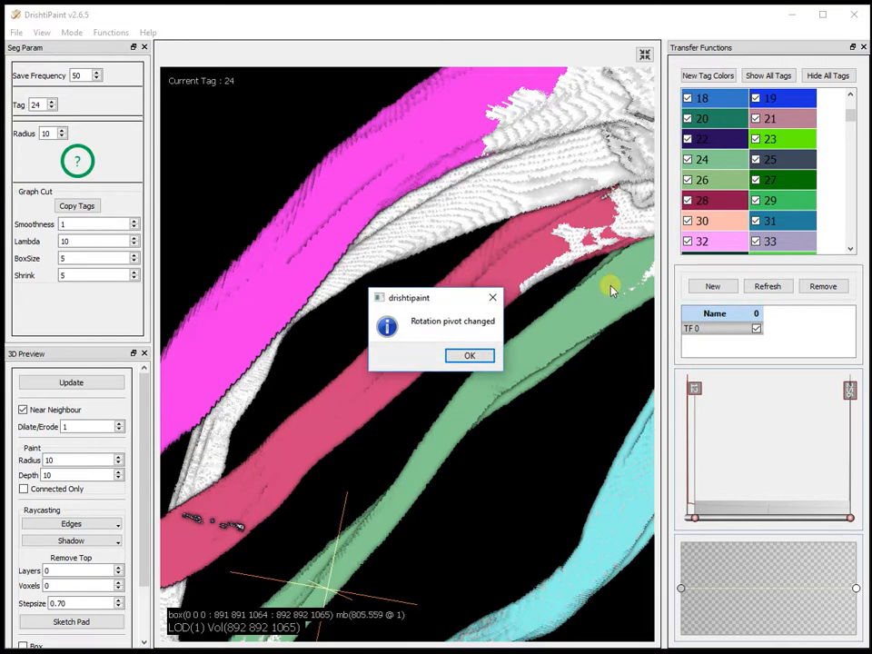
click(470, 355)
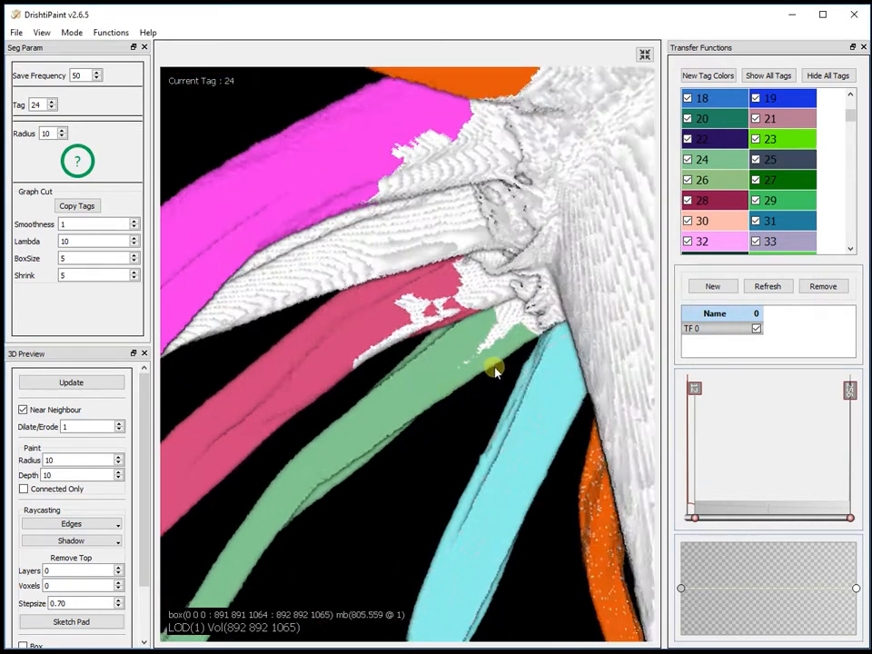
drag(495, 371, 482, 354)
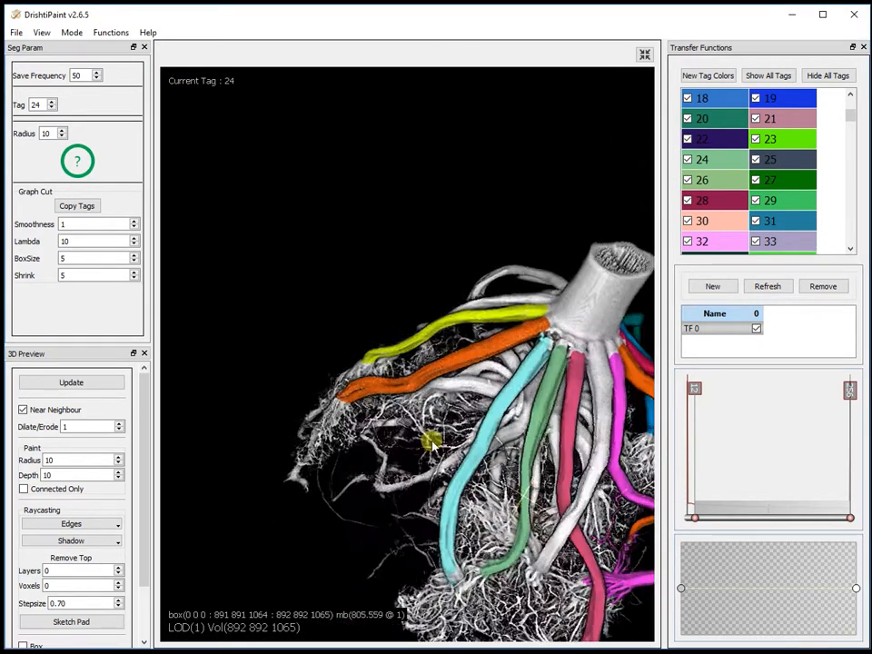
- Save a checkpoint described as 'one more added' and dismiss the saved notice
click(110, 32)
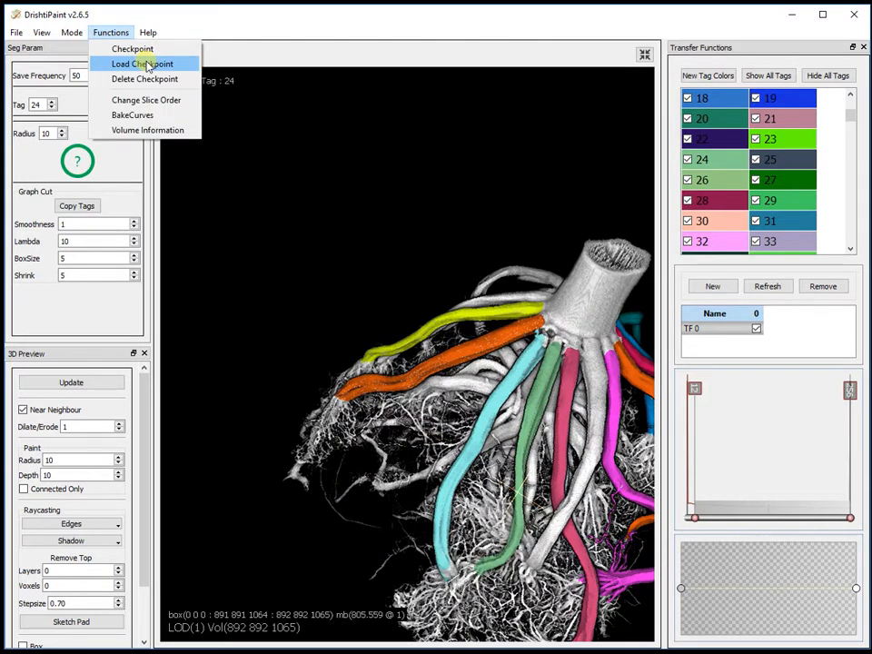
click(133, 48)
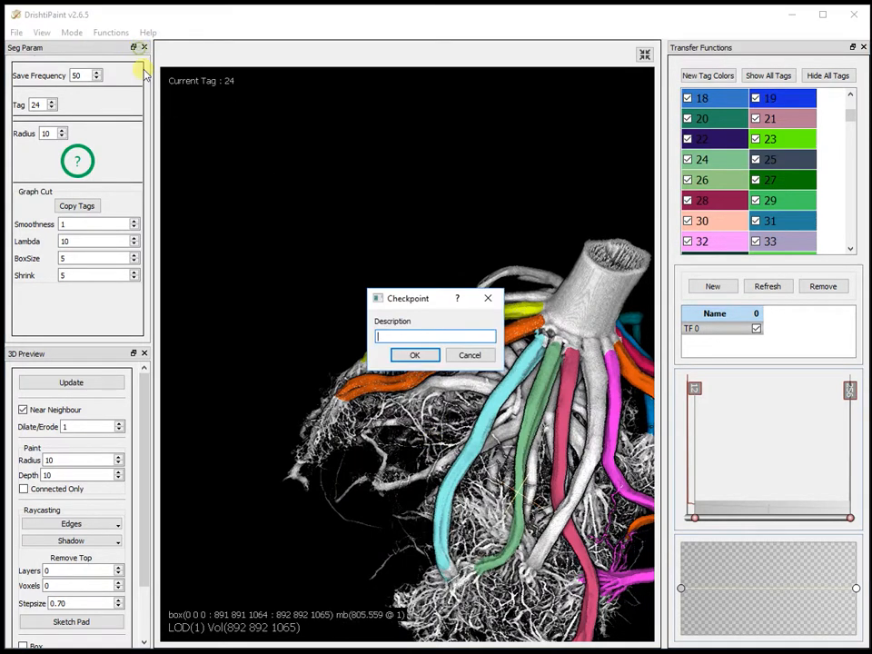
text(0)
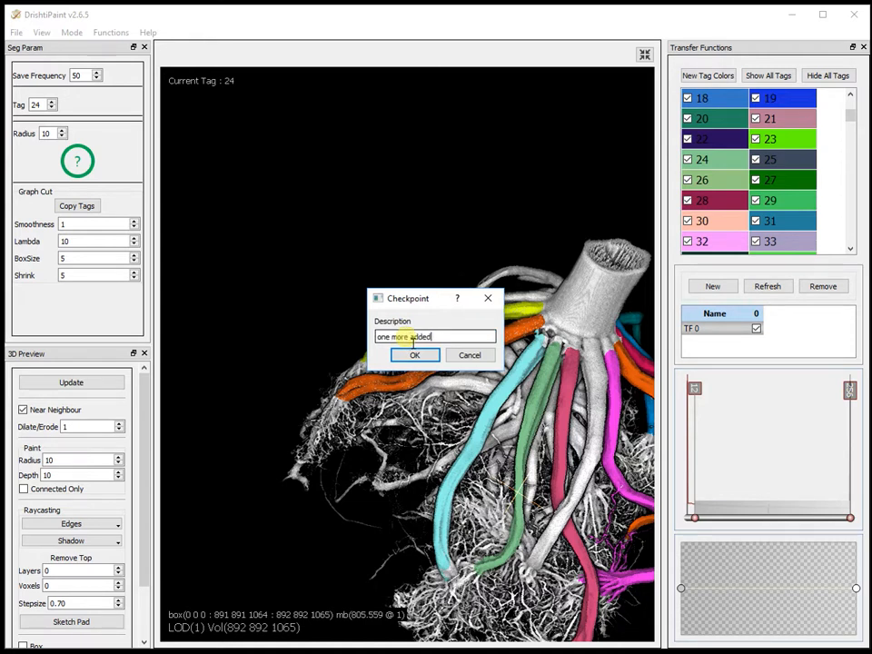
click(414, 354)
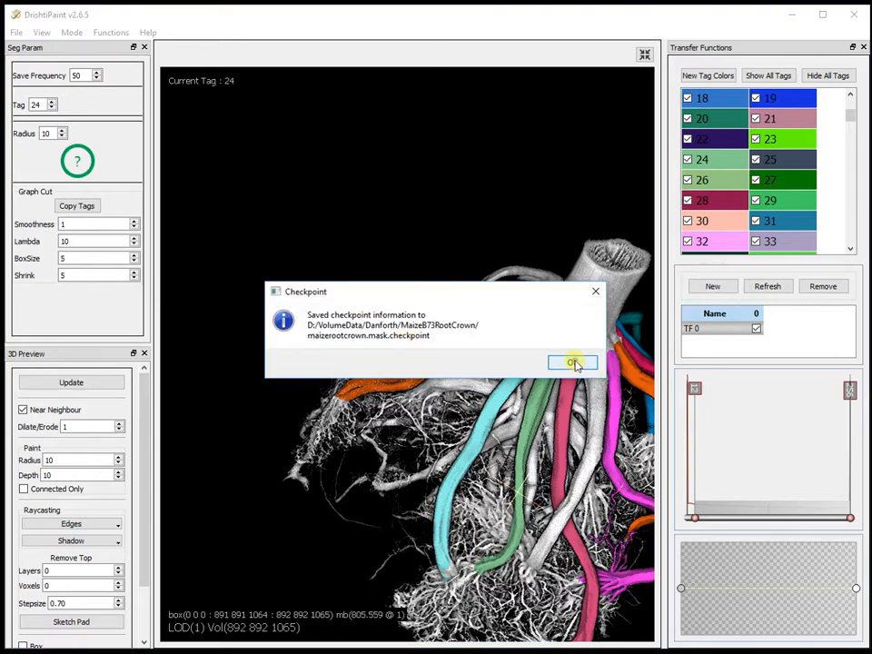
click(573, 362)
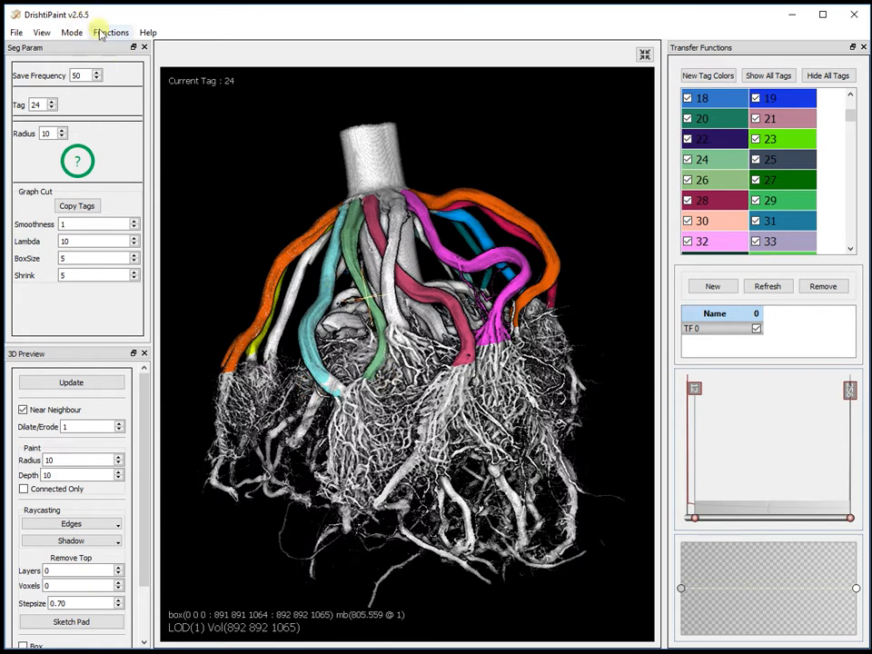
- Delete the 'latest' checkpoint record through Functions > Delete Checkpoint
click(110, 32)
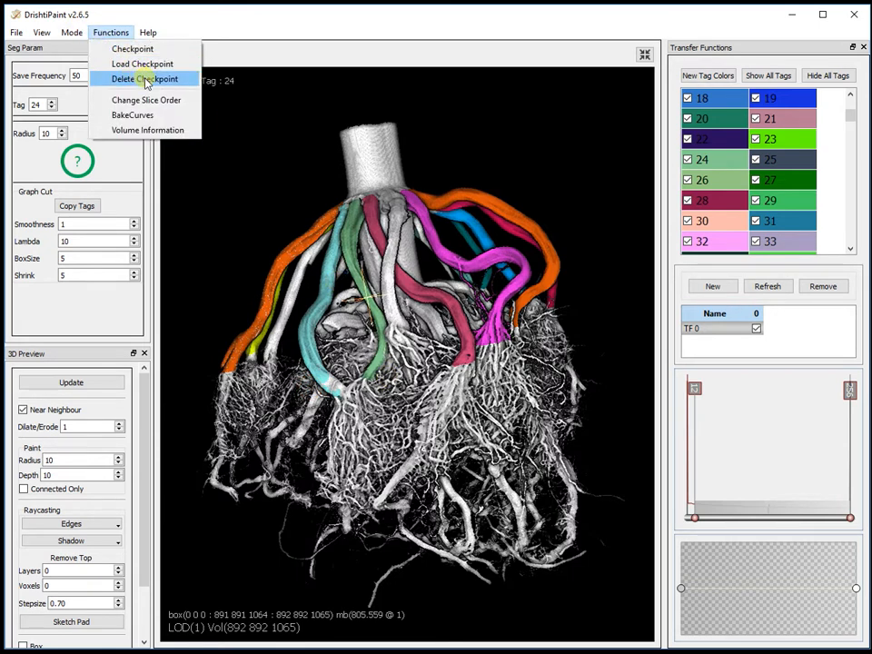
click(141, 78)
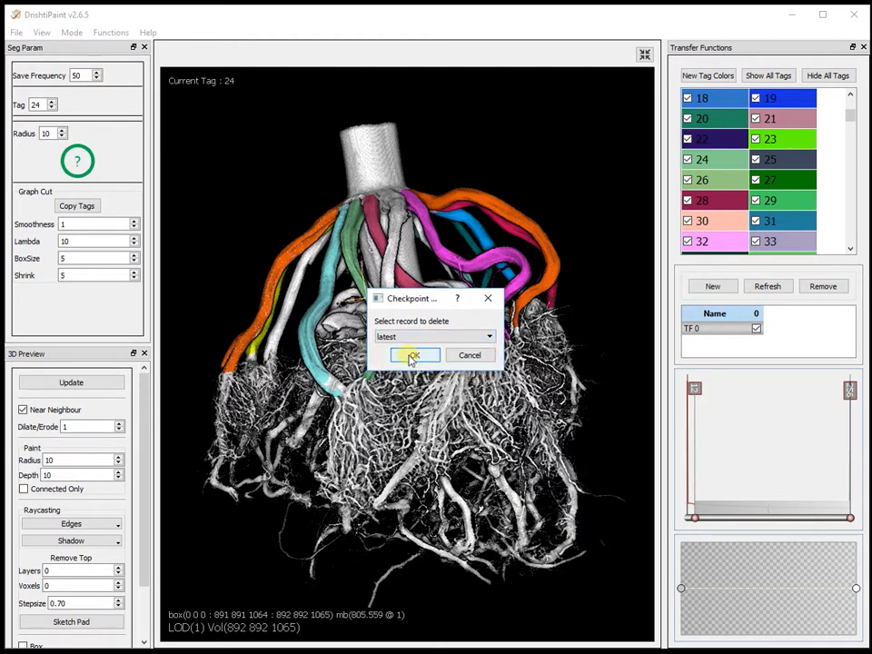
click(414, 355)
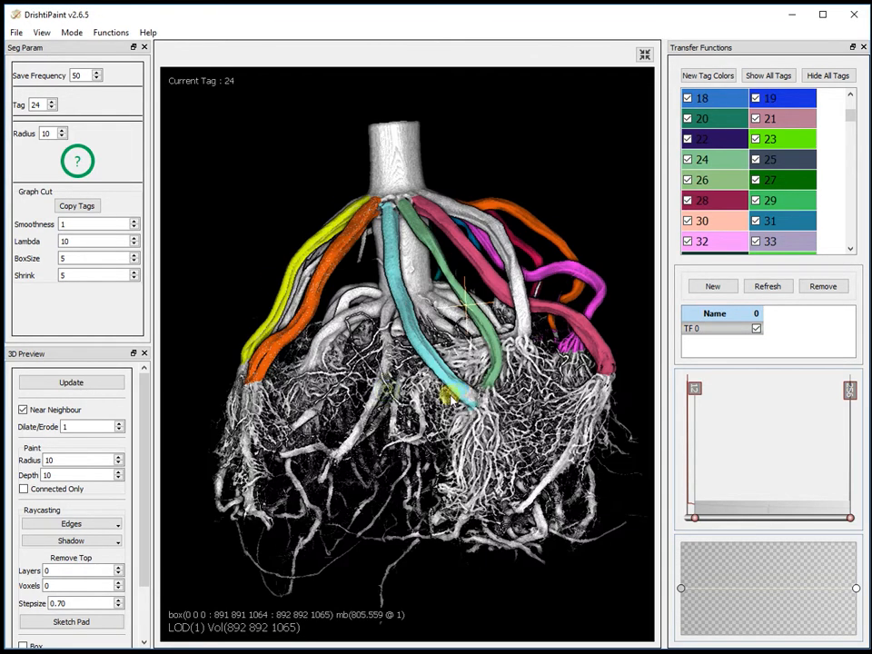
- Restore the 'yellow' checkpoint record and dismiss the restore notice
click(110, 32)
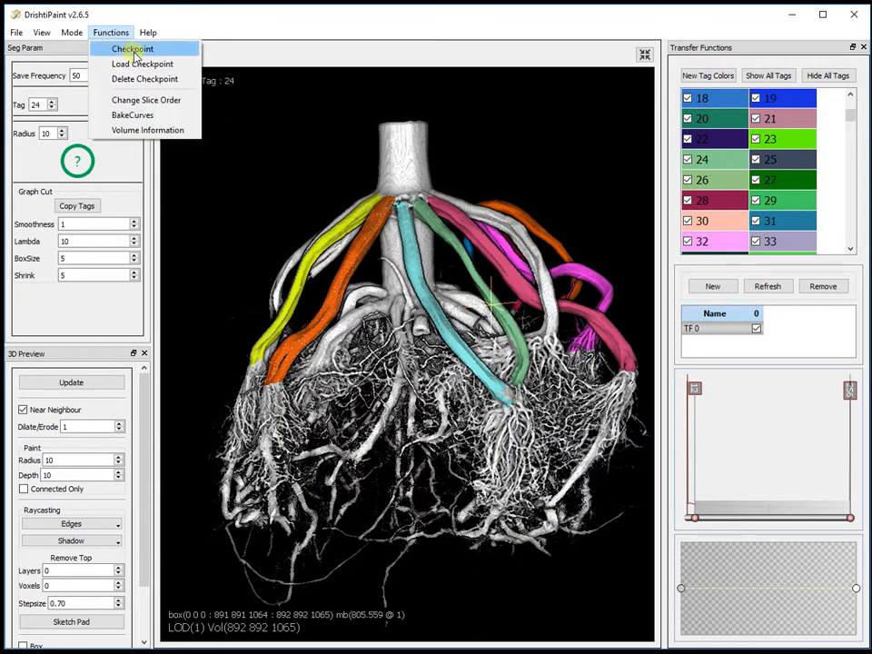
click(132, 48)
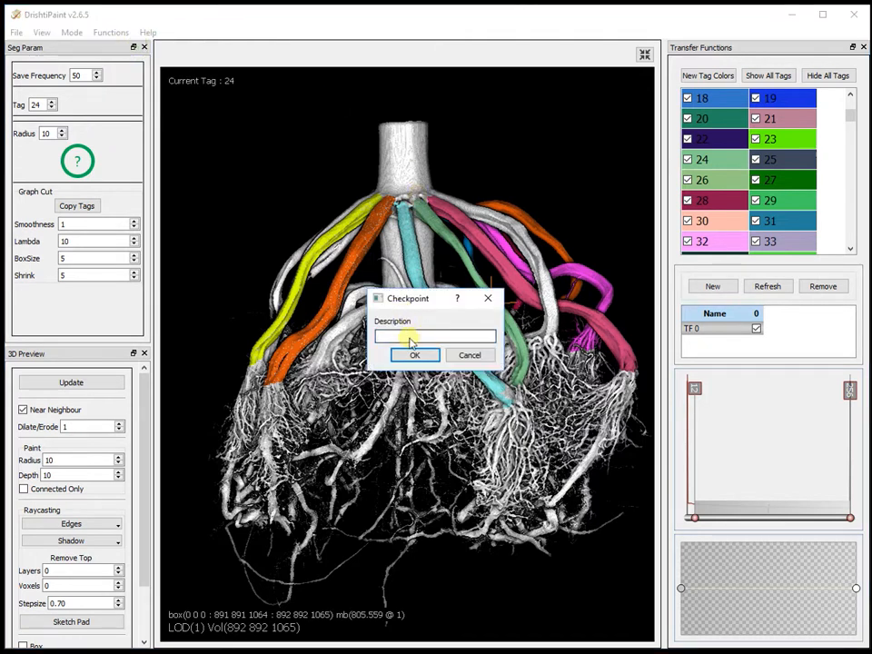
click(415, 355)
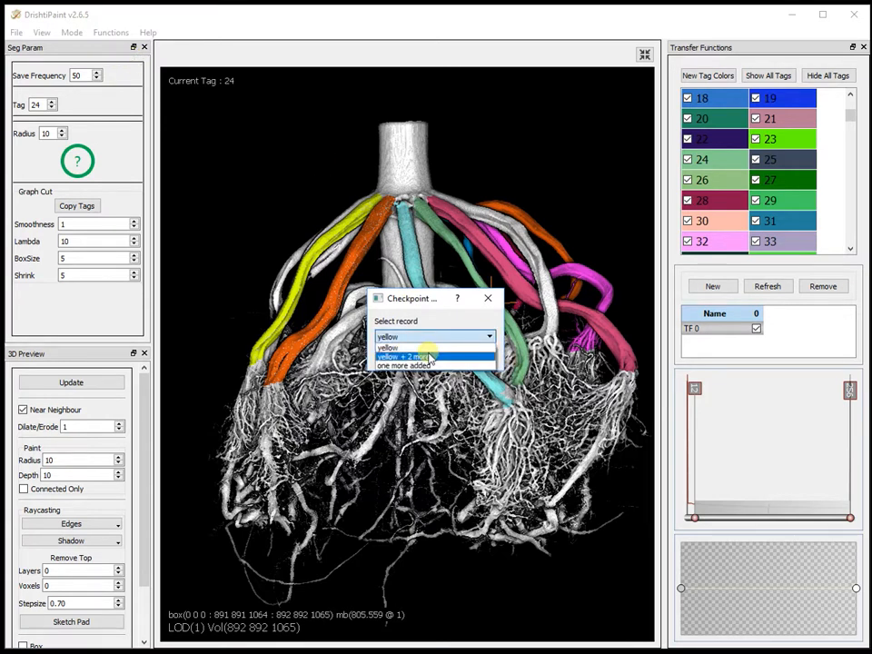
click(387, 348)
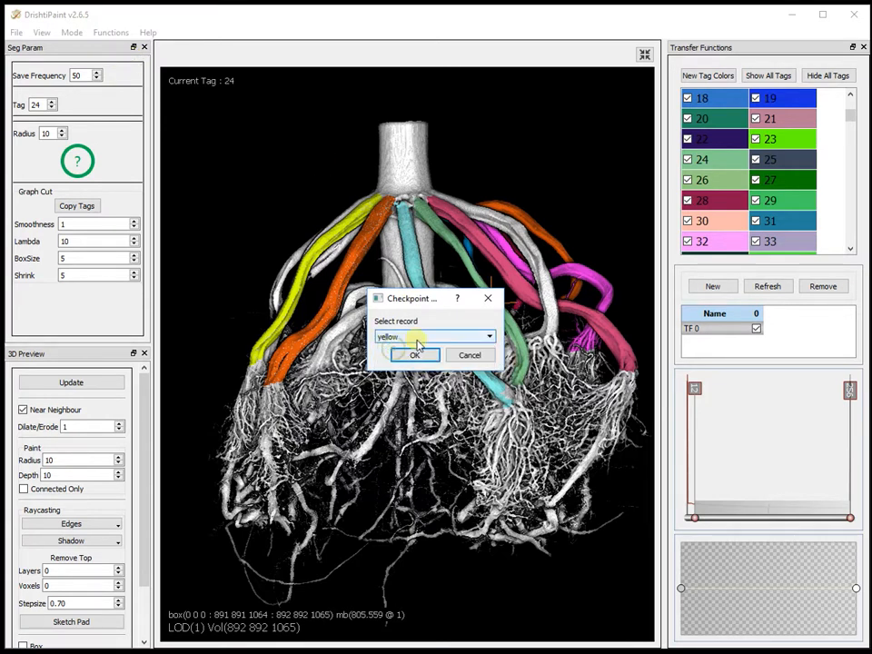
click(416, 355)
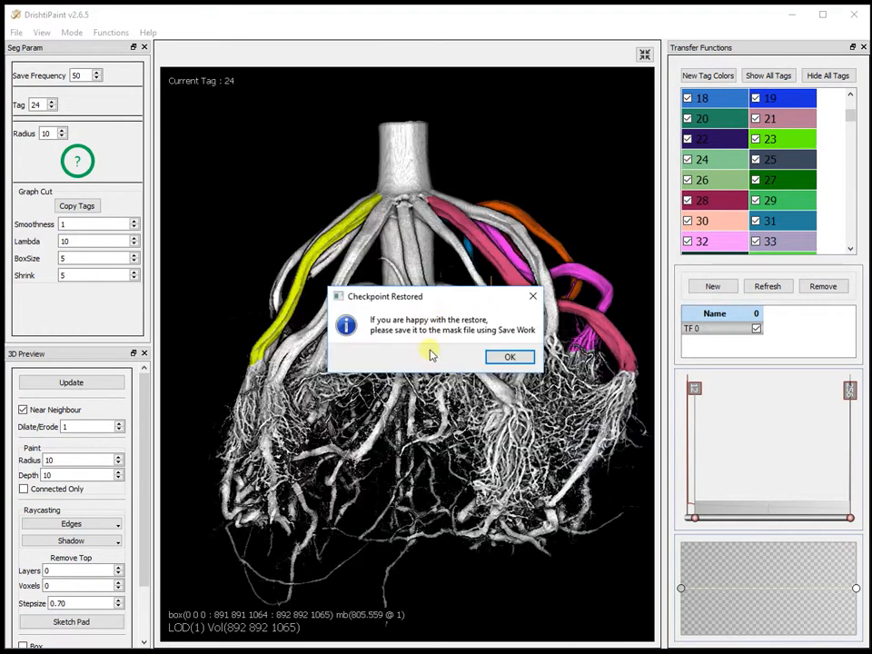
click(510, 356)
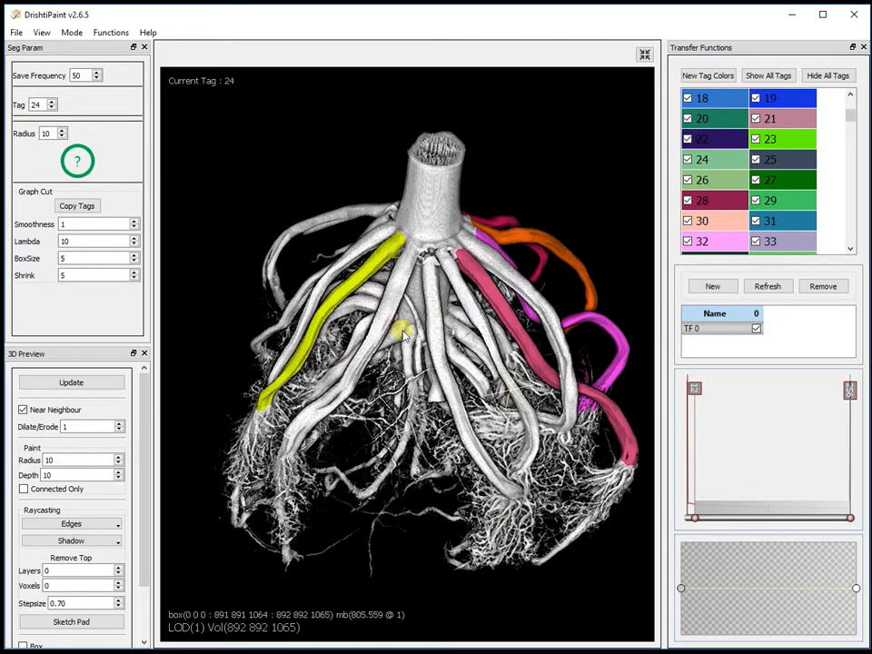
- Load the checkpoint at the default subsampling level, bringing back cyan, green and orange tags
click(110, 32)
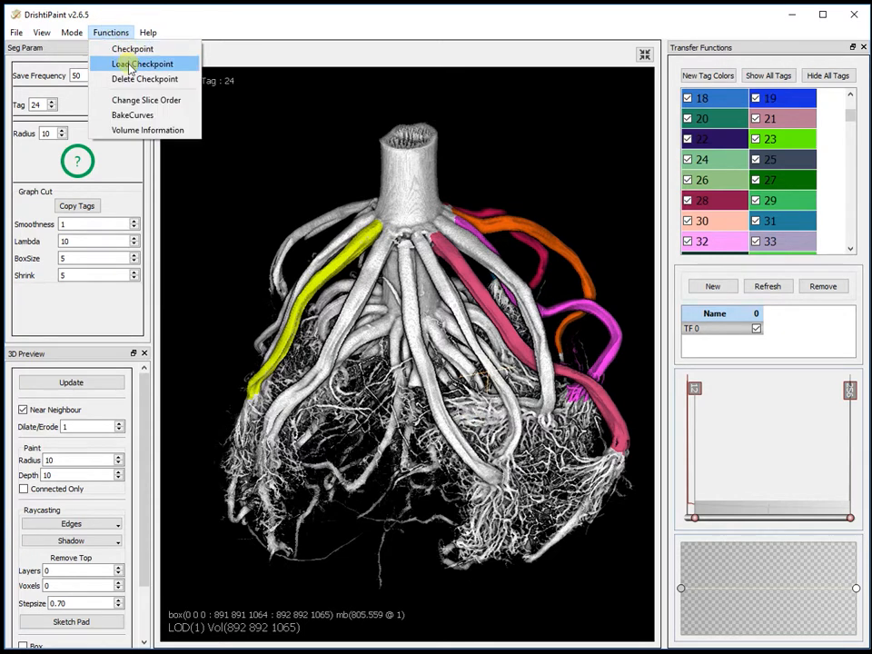
click(142, 64)
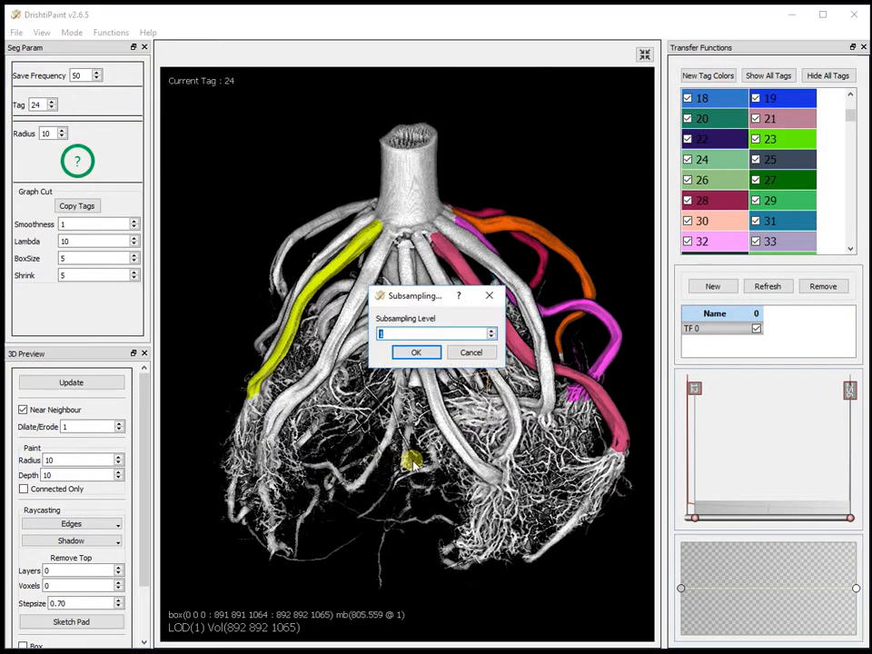
click(416, 353)
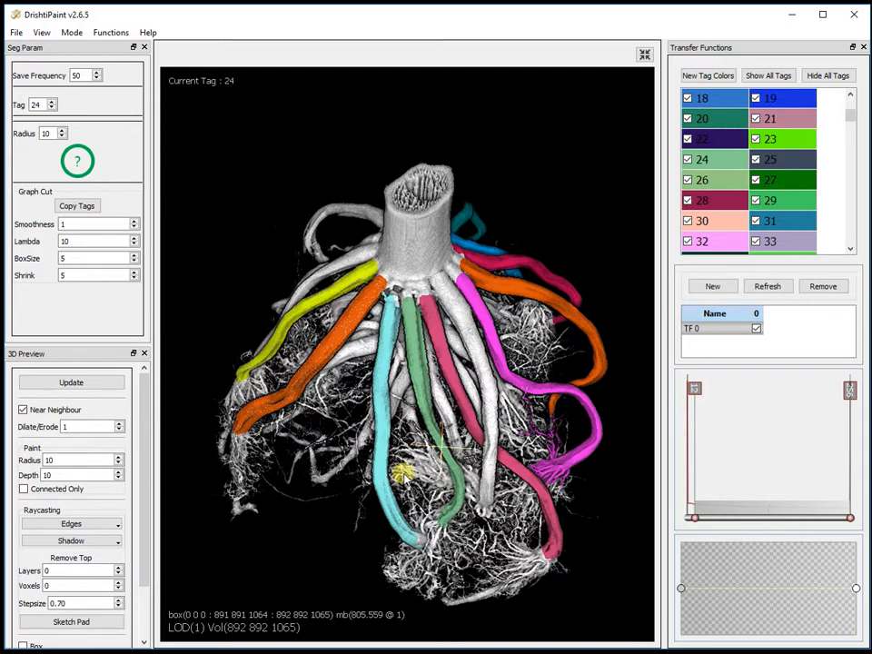
click(110, 32)
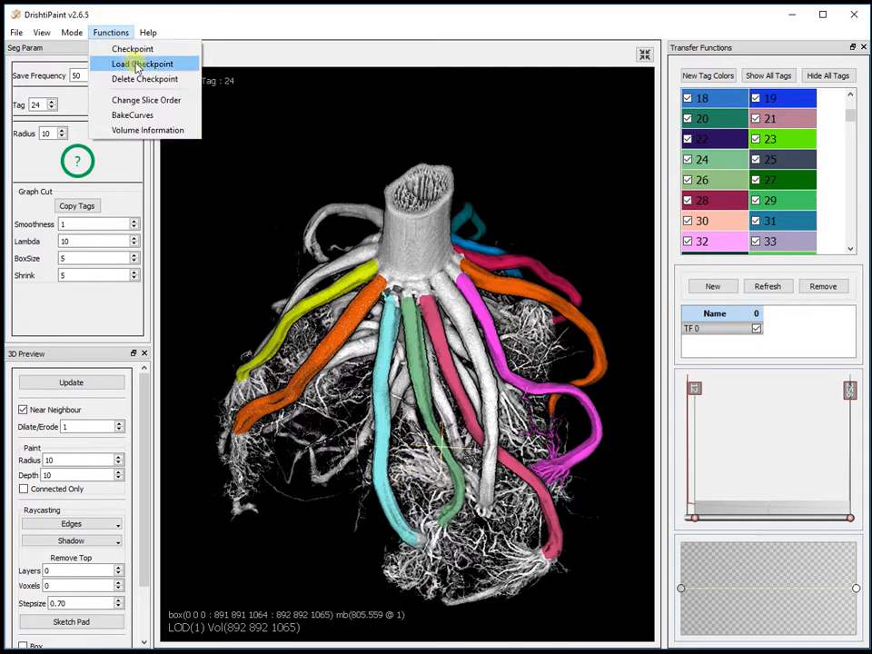
mouse_move(132, 48)
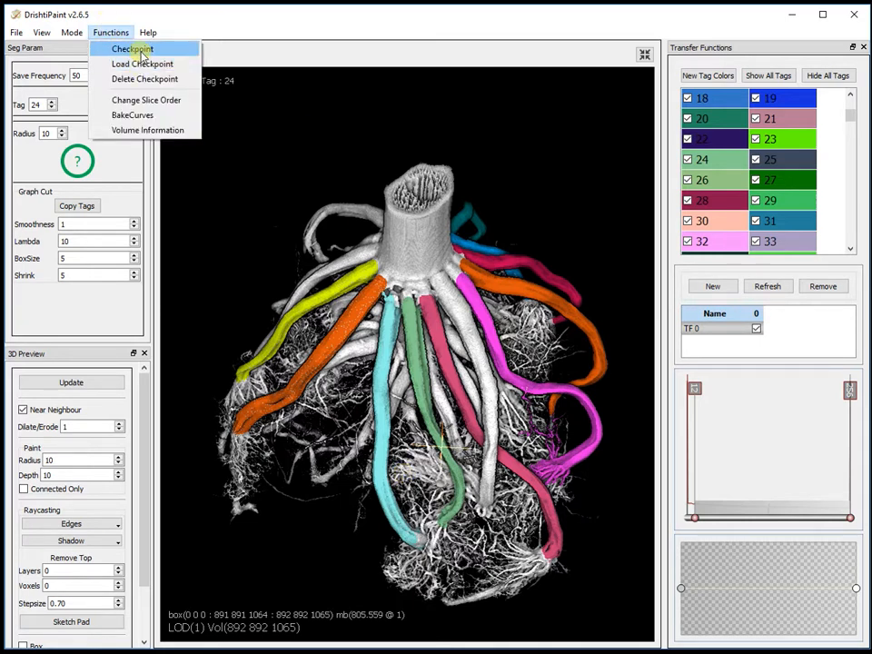
mouse_move(144, 79)
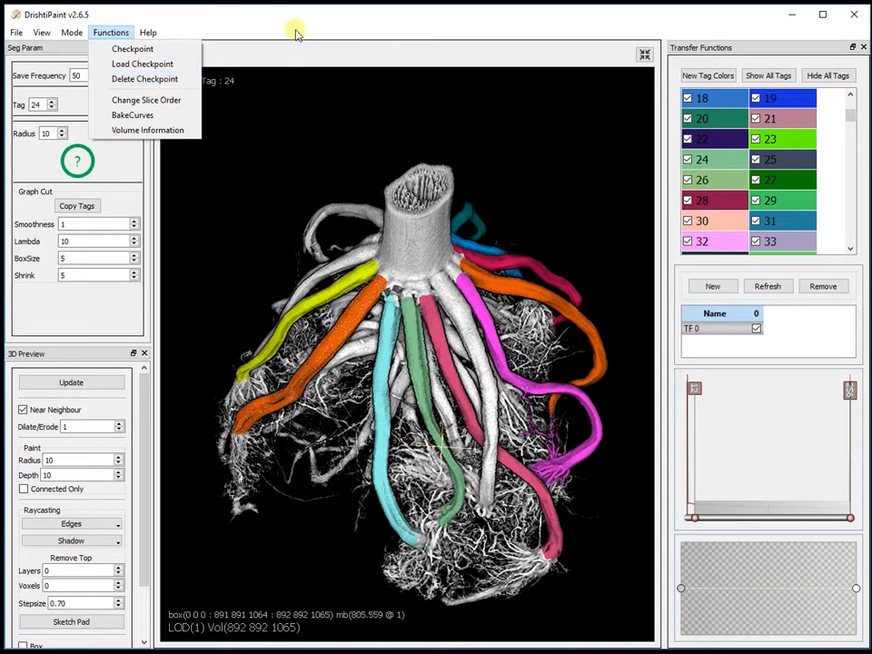
click(299, 199)
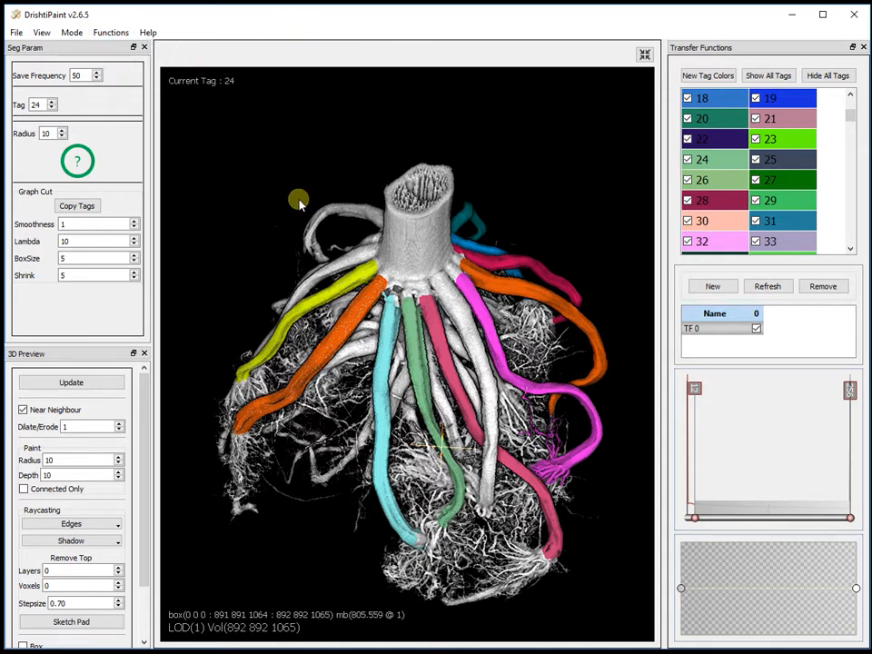